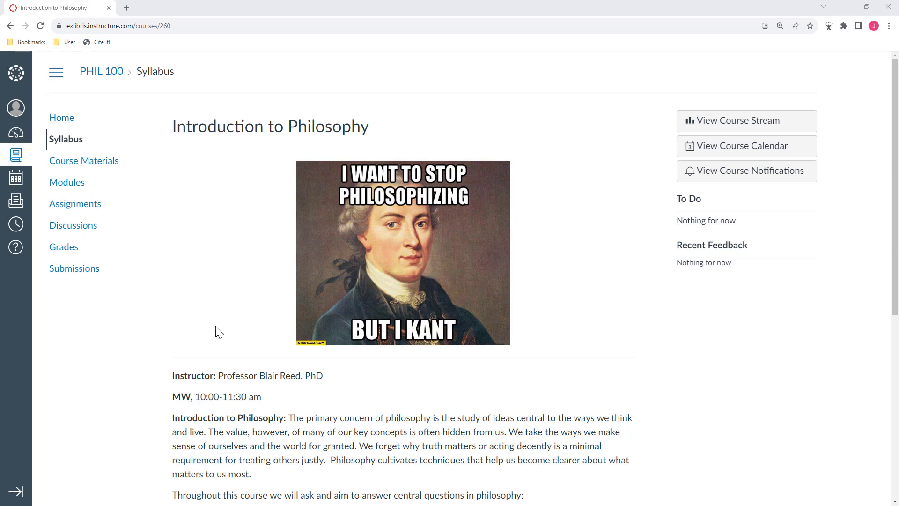
Step: Load the PHIL 100 Course Materials reading list from the course navigation
left_click(84, 160)
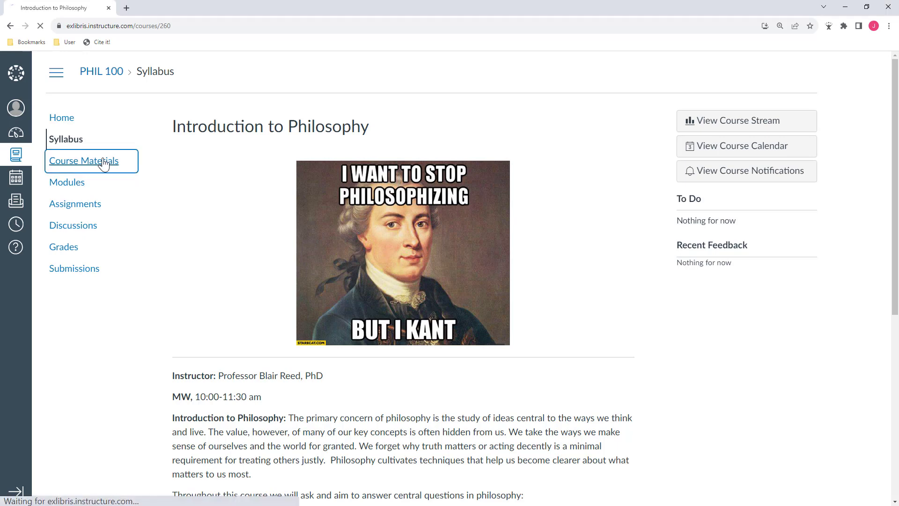
left_click(83, 161)
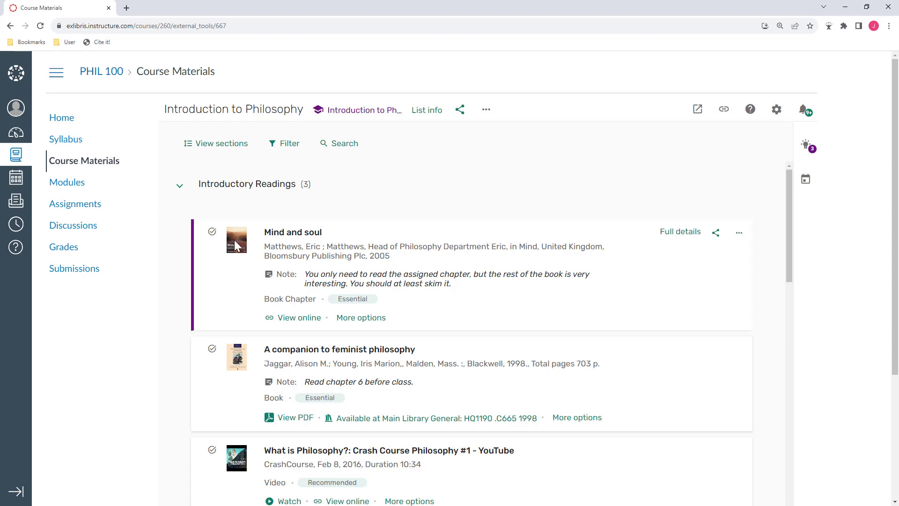
mouse_move(696, 311)
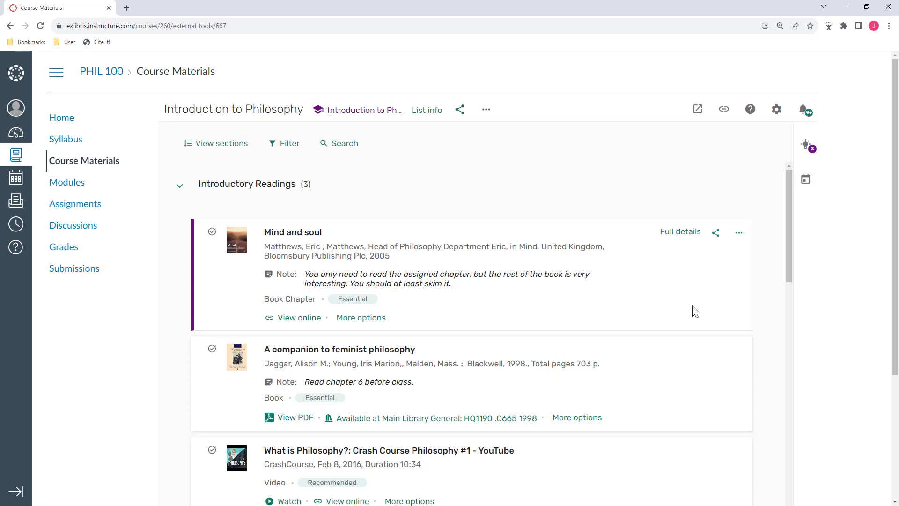
mouse_move(400, 327)
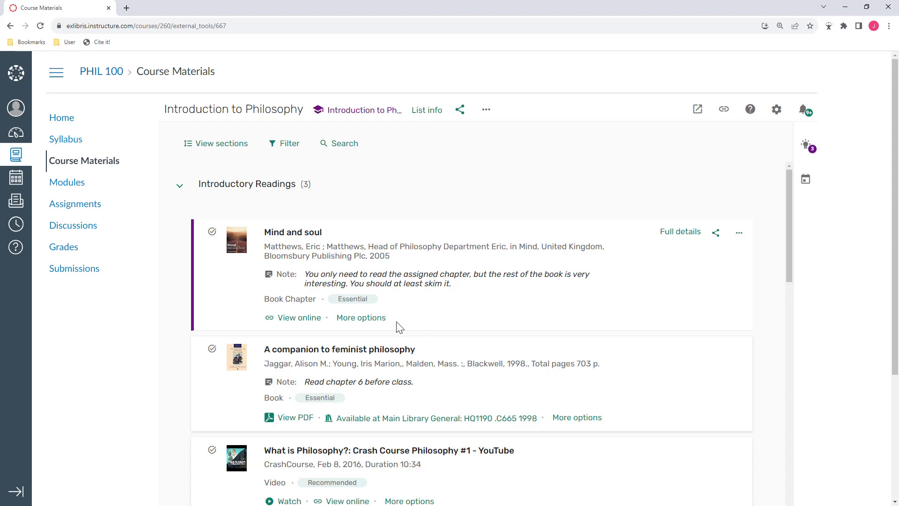
mouse_move(304, 329)
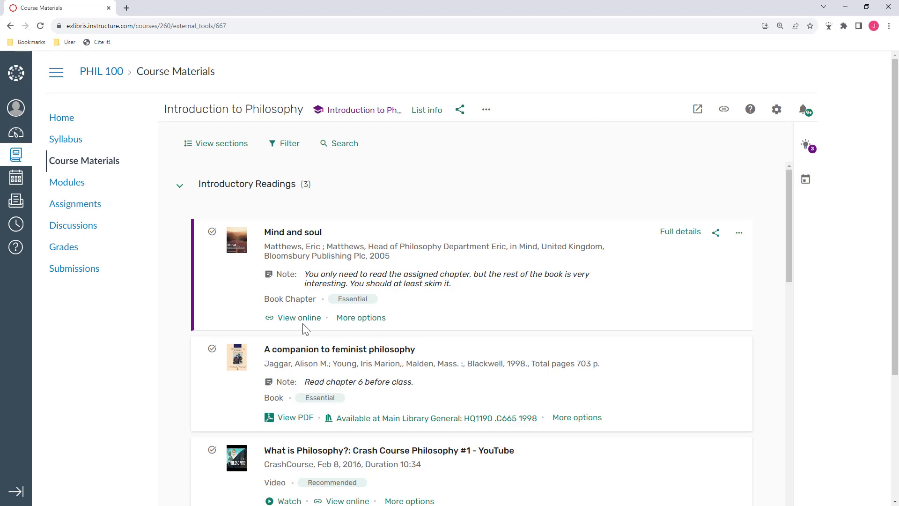
Step: View the Mind and soul chapter online in ProQuest Ebook Central
left_click(299, 317)
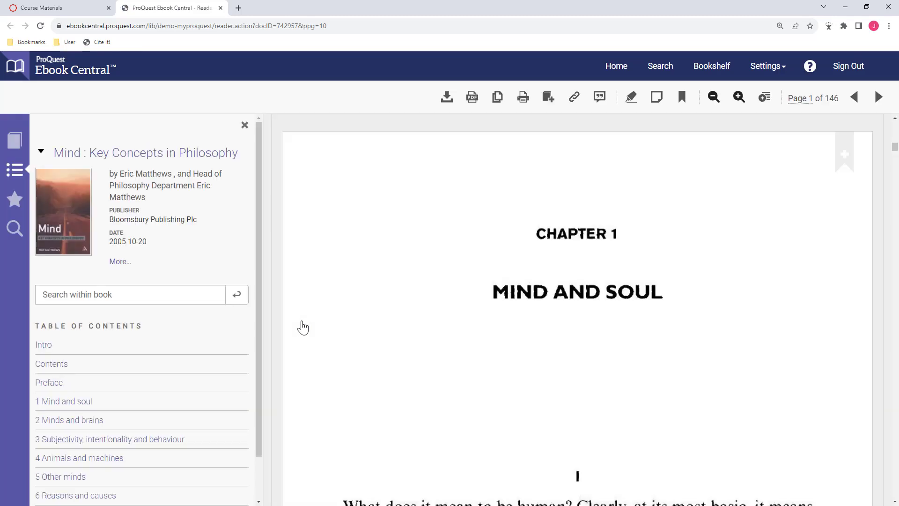
mouse_move(82, 17)
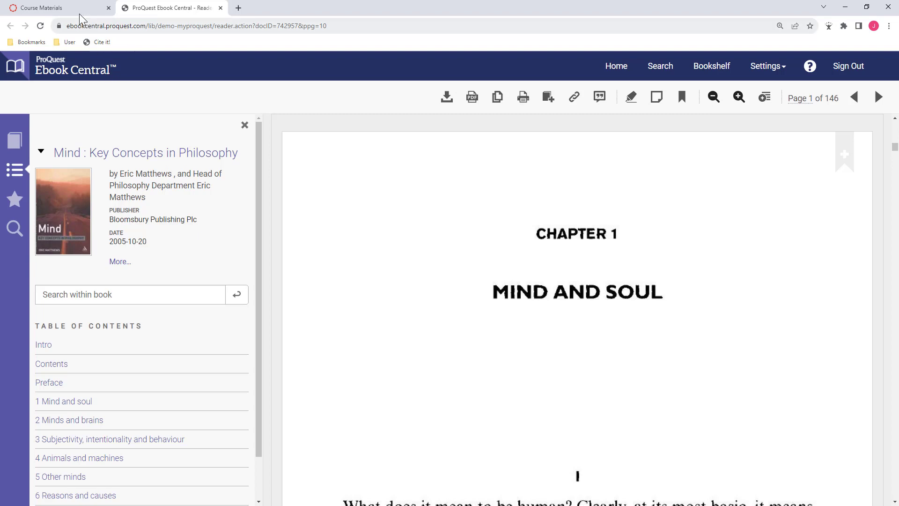
Step: Return to the reading list, close the Mind and soul details and scroll toward Week 1
left_click(54, 8)
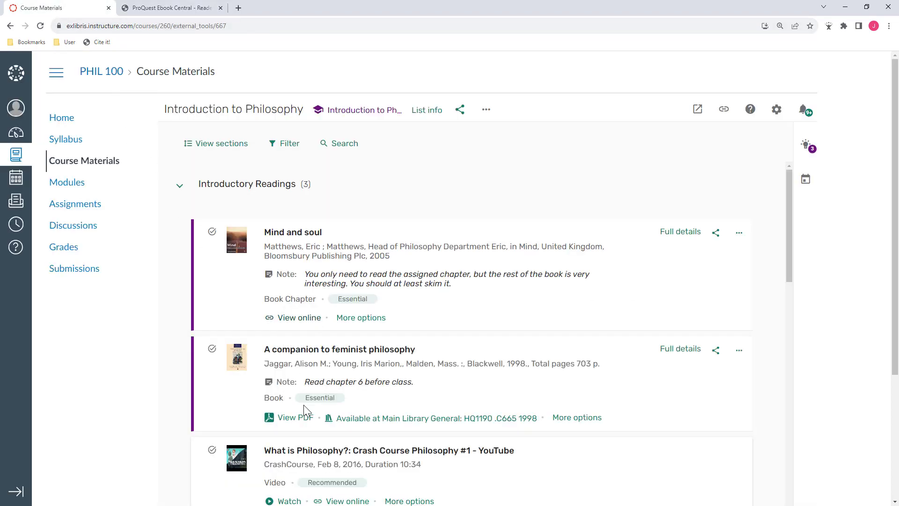
mouse_move(295, 417)
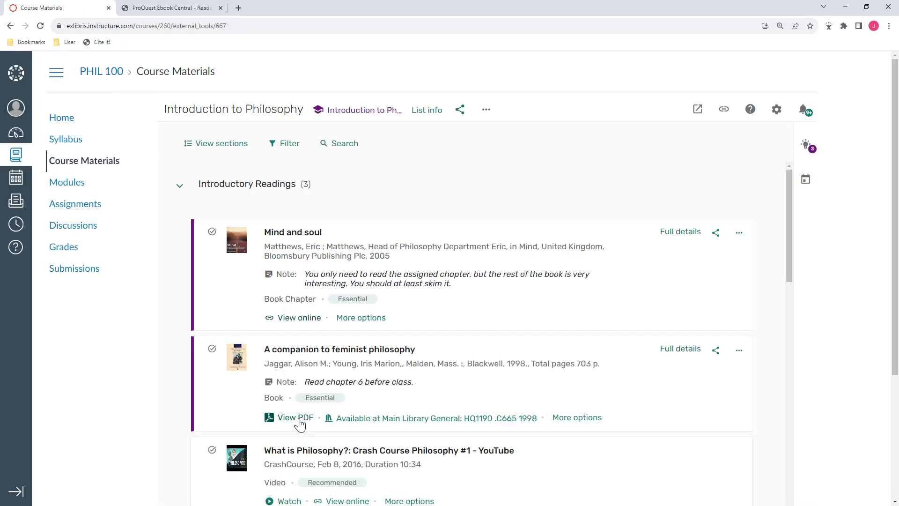
mouse_move(337, 428)
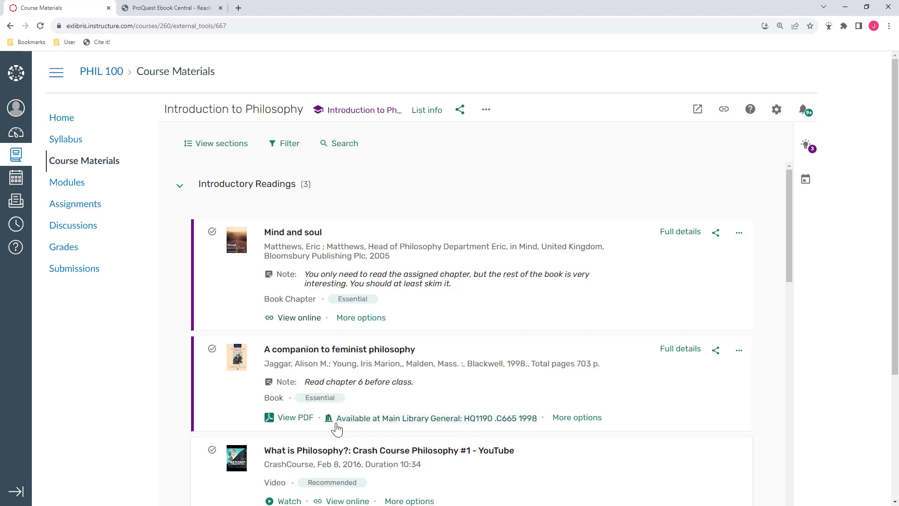
mouse_move(337, 417)
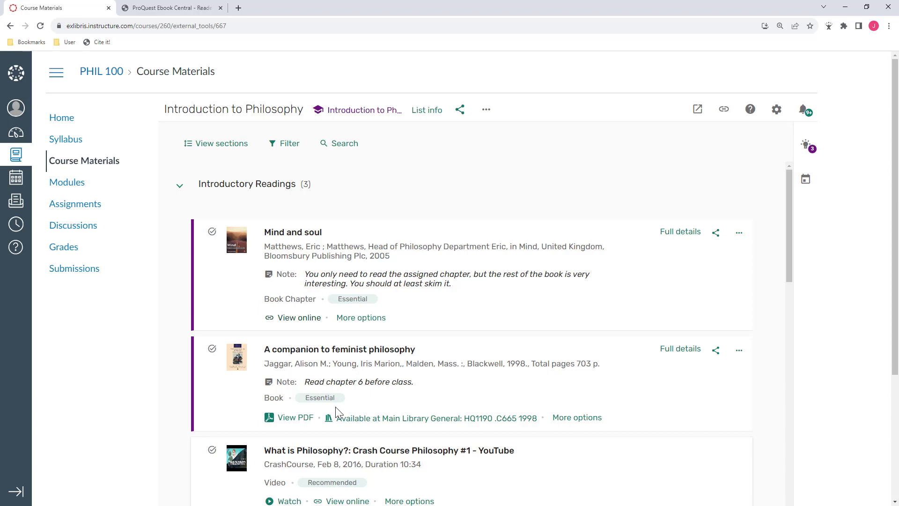
mouse_move(353, 375)
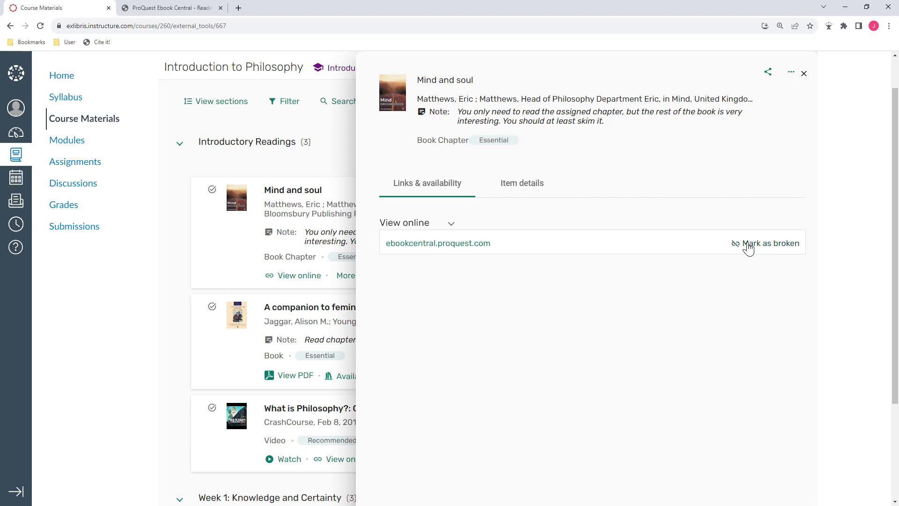
mouse_move(751, 254)
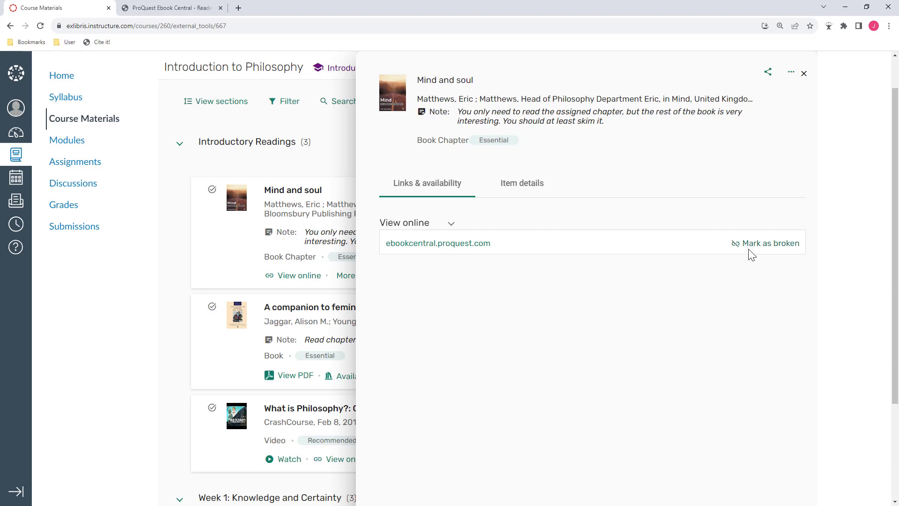
mouse_move(804, 73)
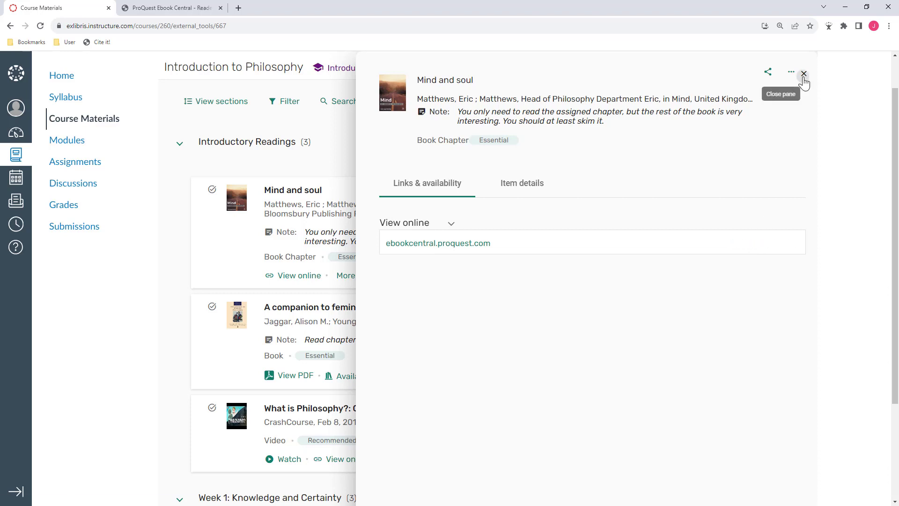
left_click(803, 73)
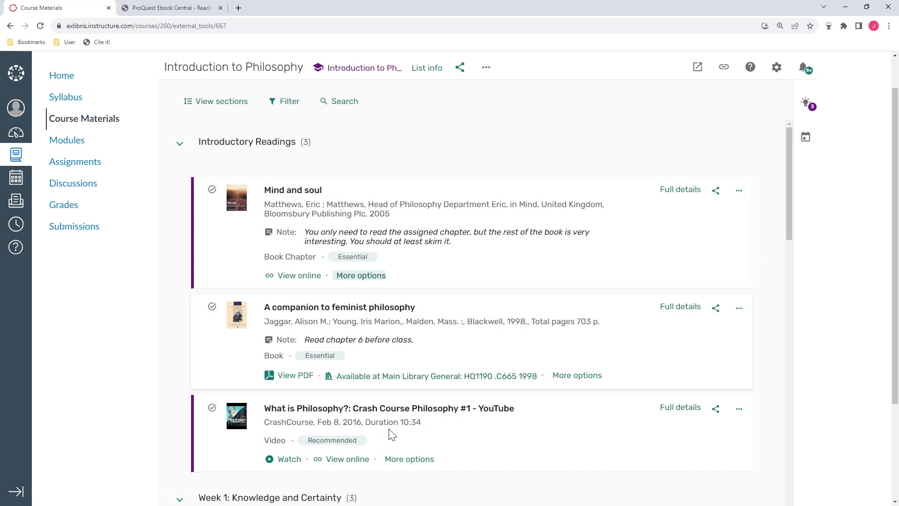
scroll("down", 3)
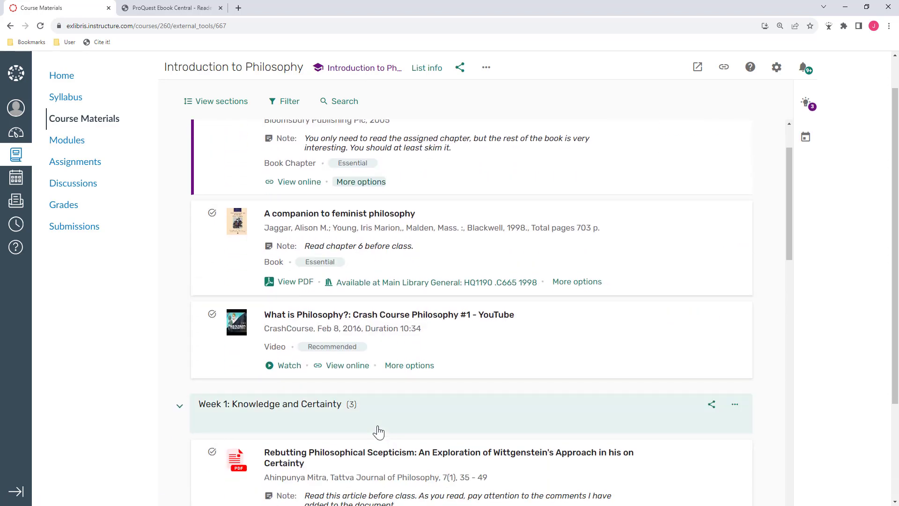
mouse_move(298, 383)
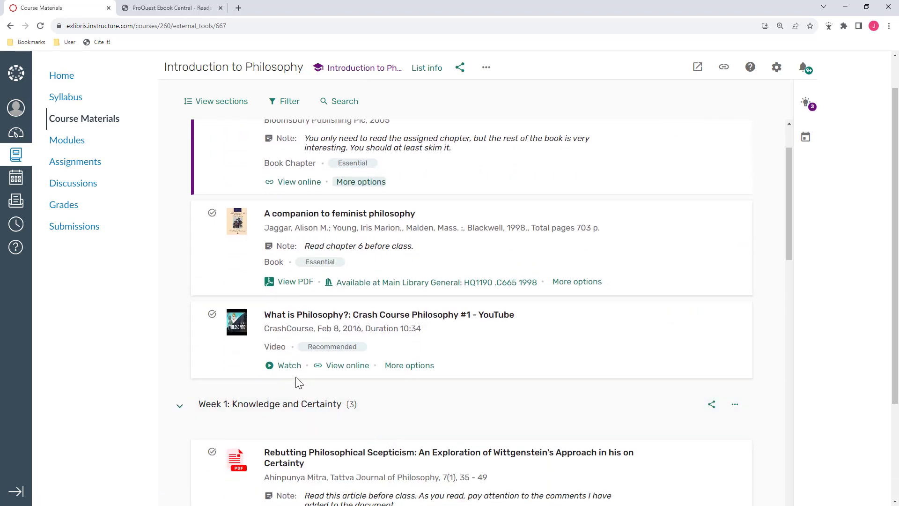
left_click(289, 365)
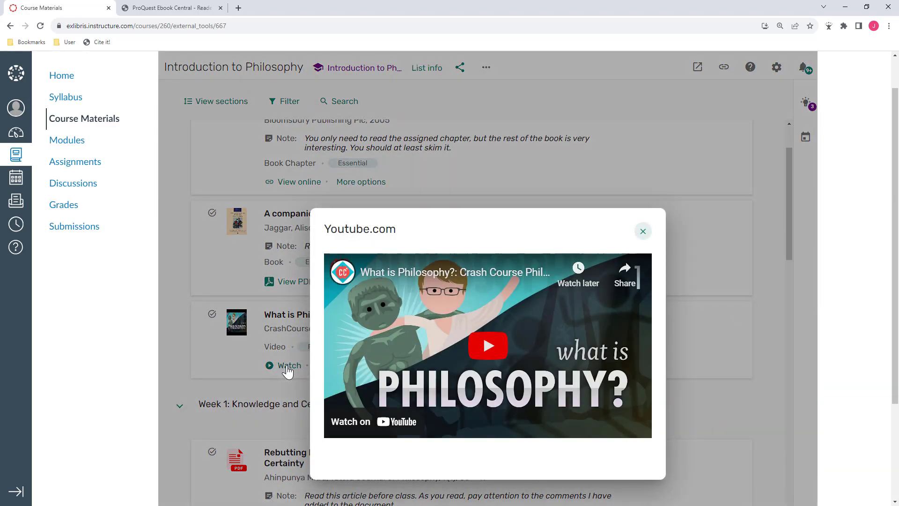
mouse_move(523, 303)
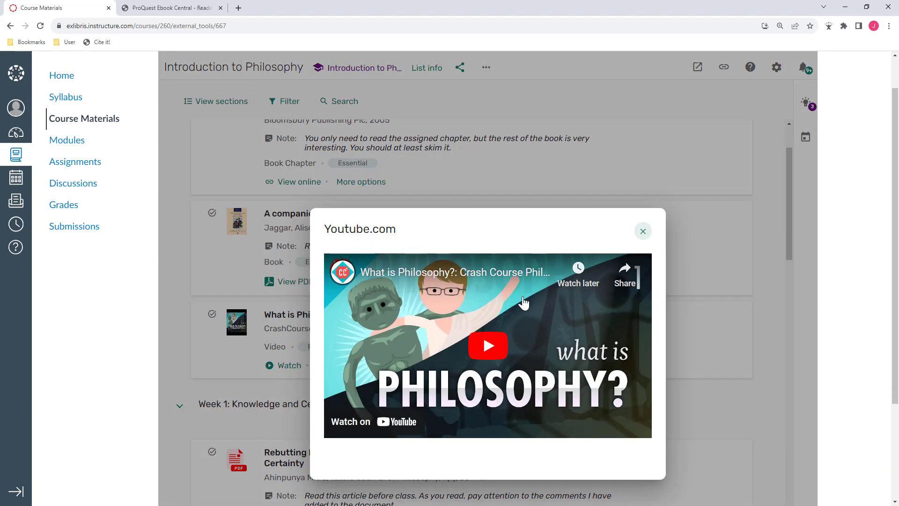
left_click(643, 231)
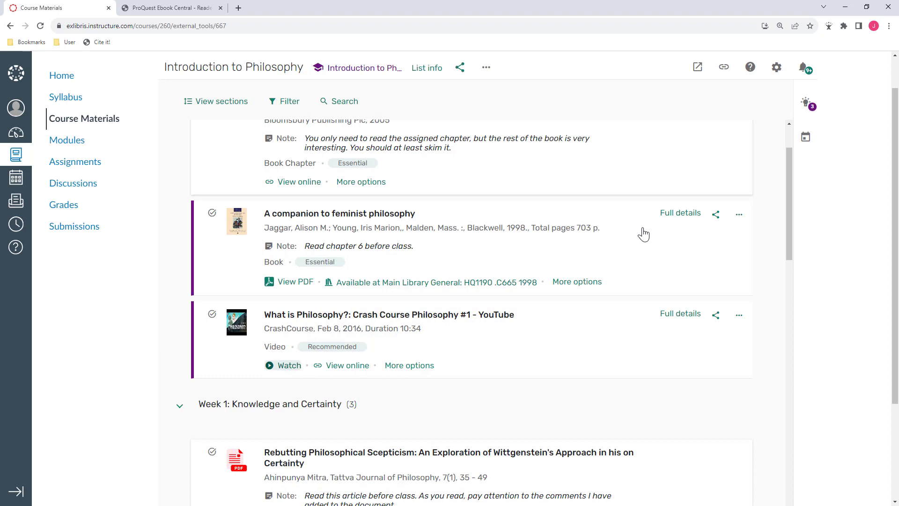
mouse_move(645, 244)
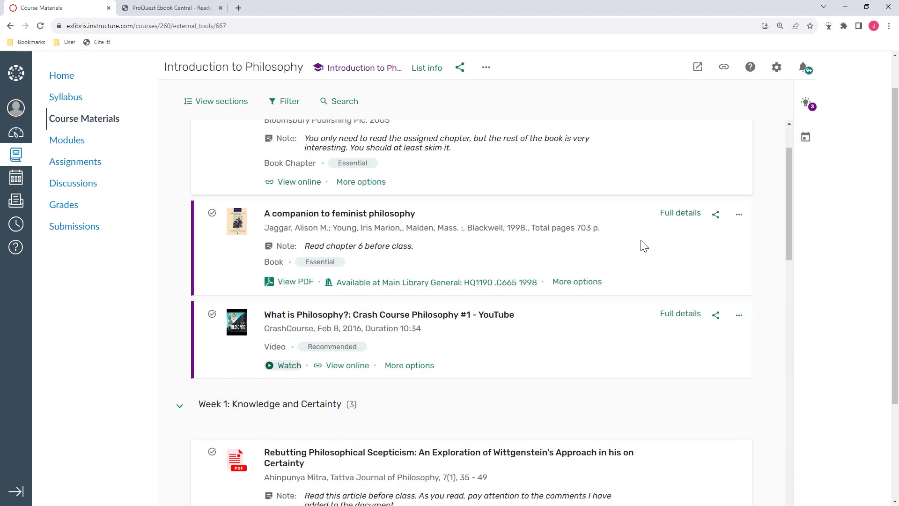
mouse_move(608, 336)
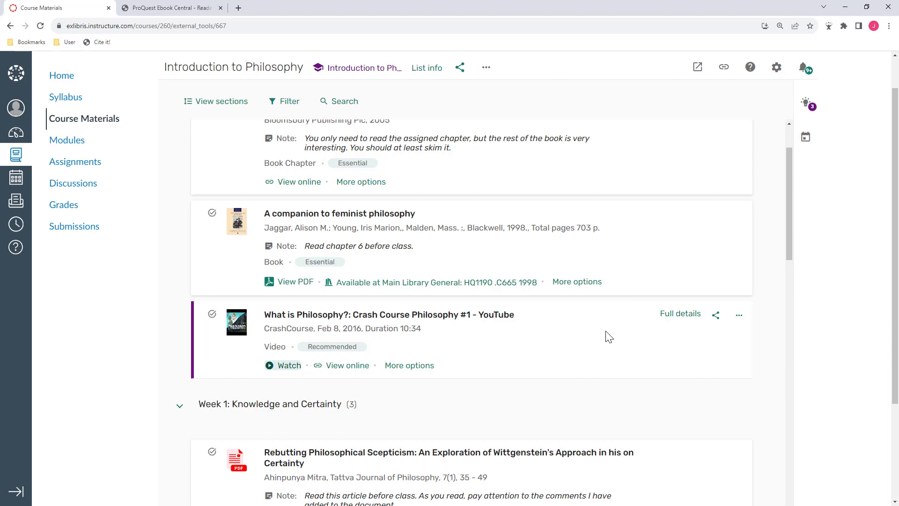
mouse_move(421, 413)
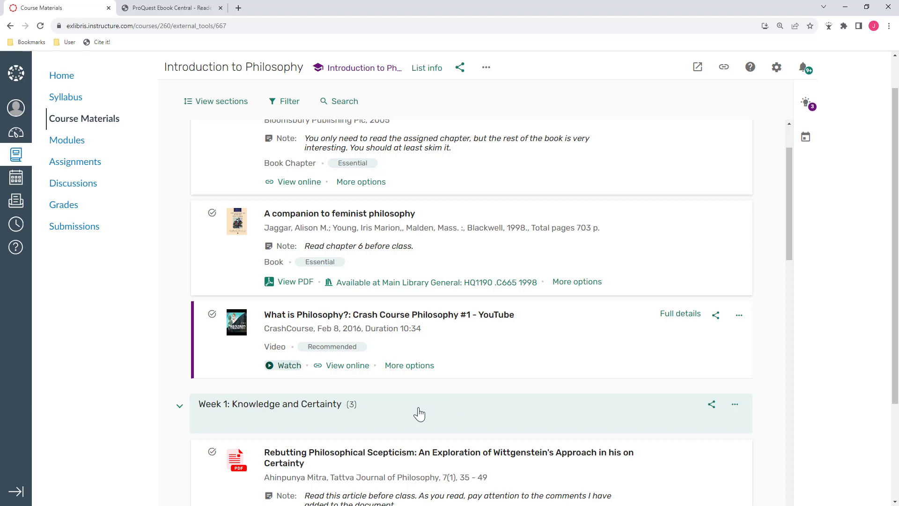
mouse_move(389, 381)
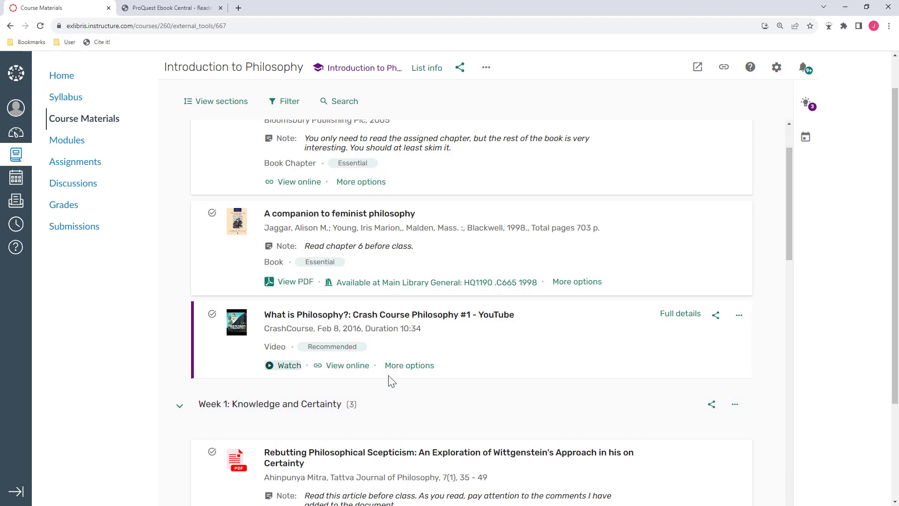
mouse_move(359, 346)
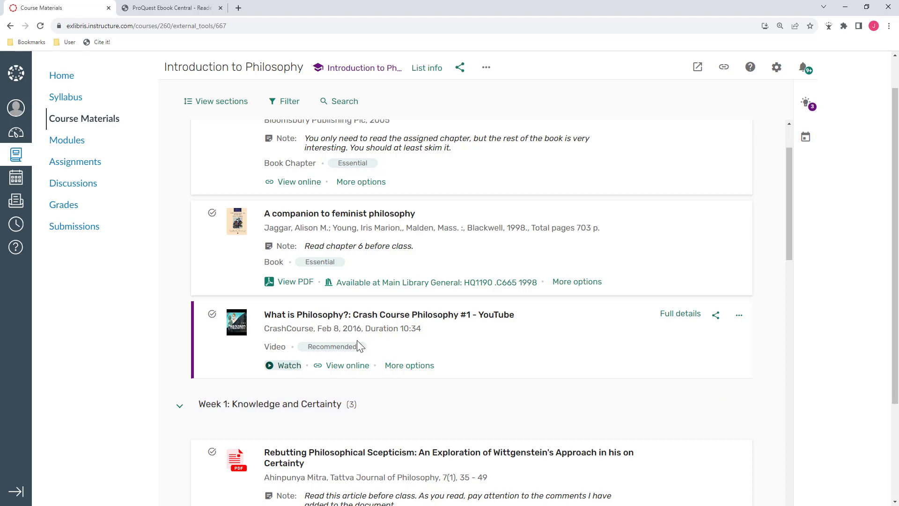
mouse_move(341, 265)
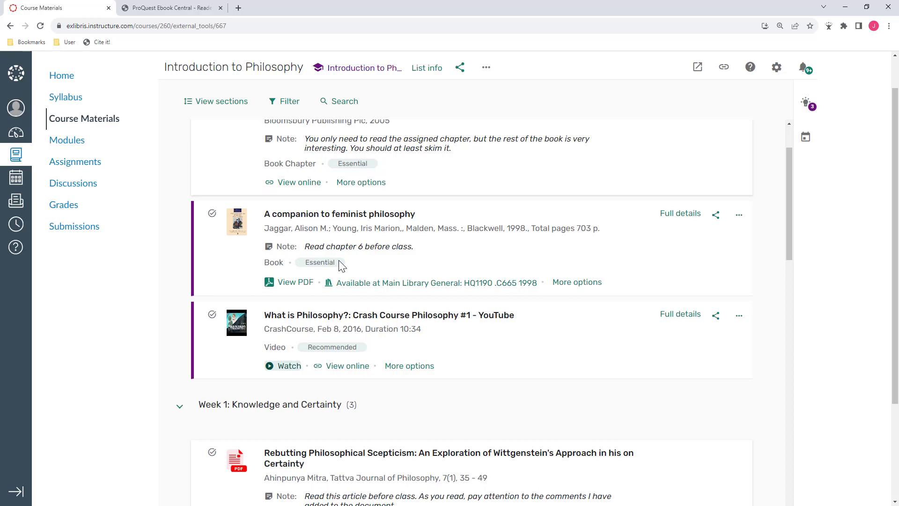
scroll("up", 3)
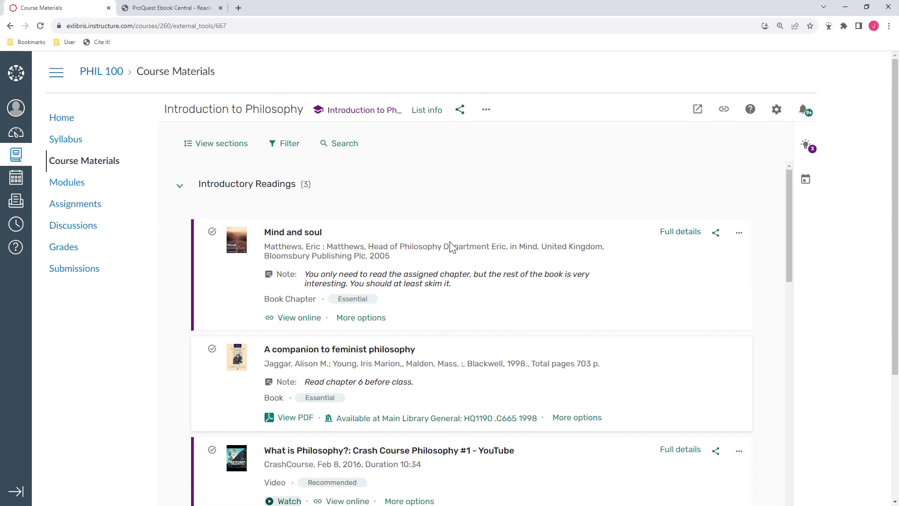
mouse_move(368, 226)
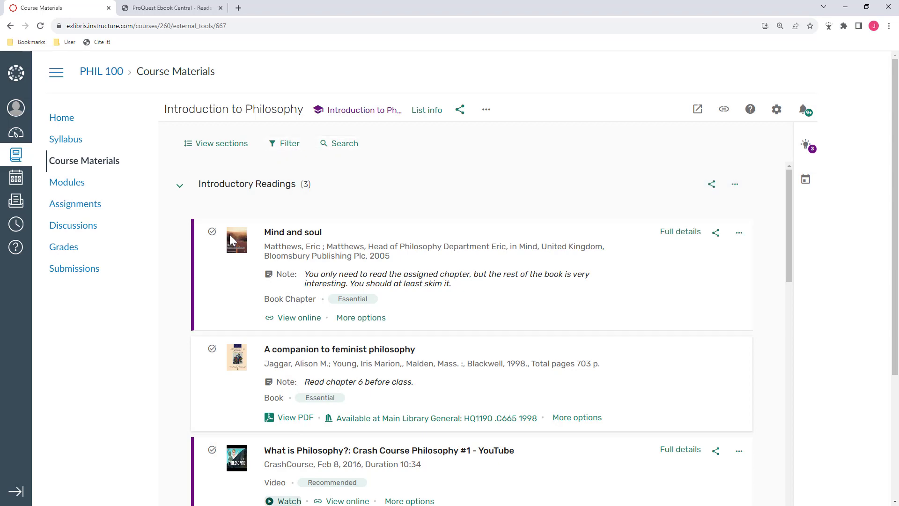
Step: Mark Mind and soul as completed and scroll down to the Week 1 scepticism article
left_click(212, 232)
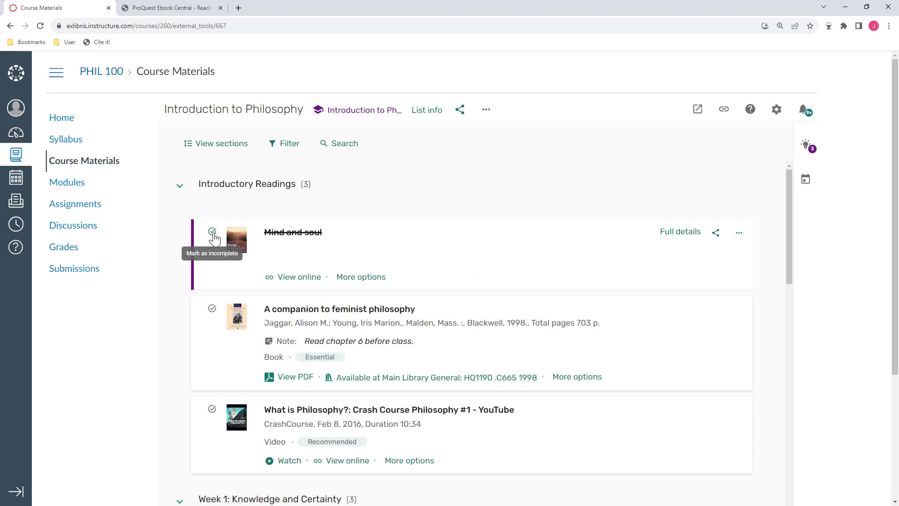
mouse_move(281, 302)
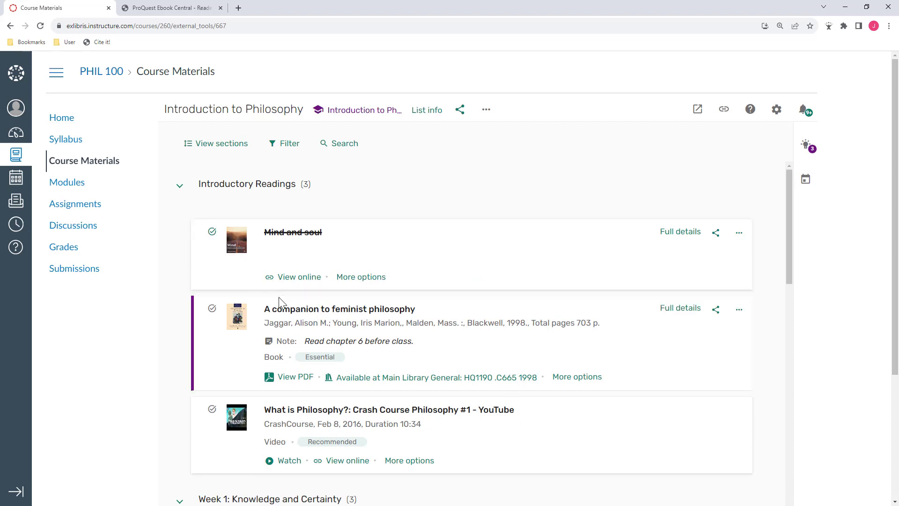
scroll("down", 3)
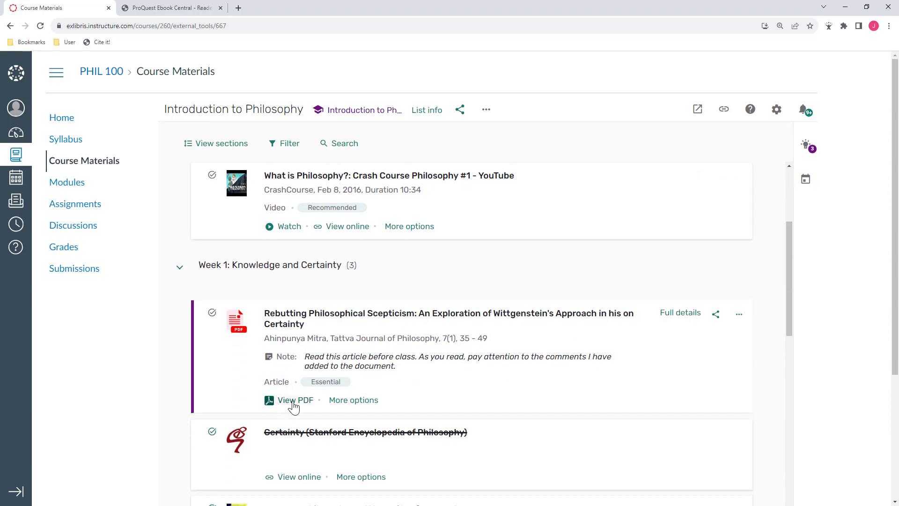
Step: View the Wittgenstein scepticism article PDF and scroll through it with the class discussion
left_click(294, 400)
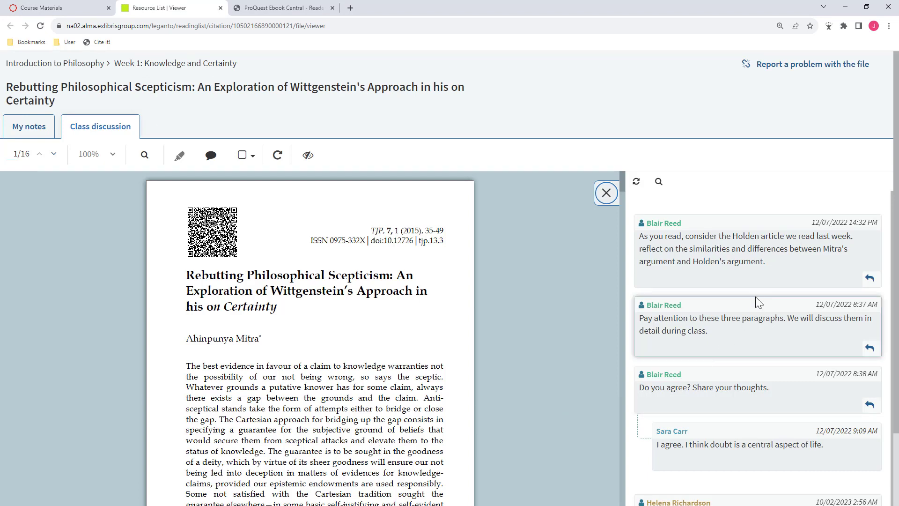
mouse_move(757, 261)
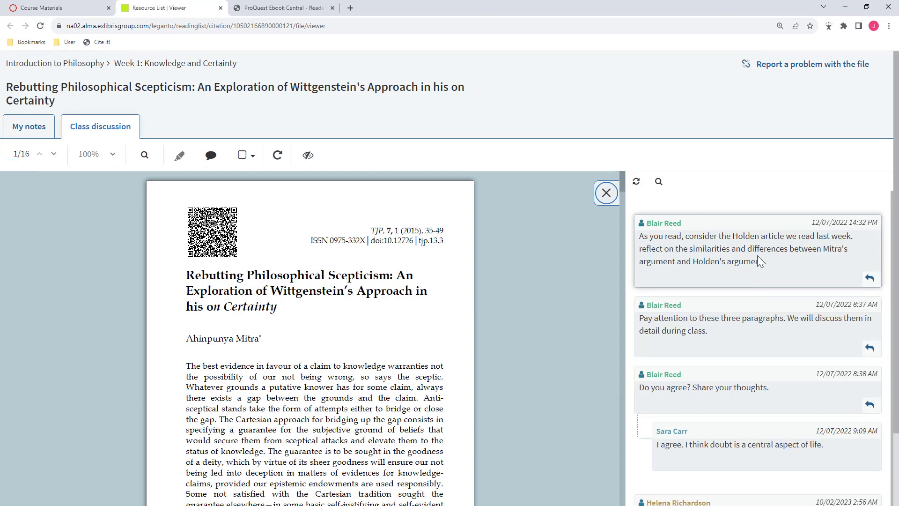
scroll("down", 3)
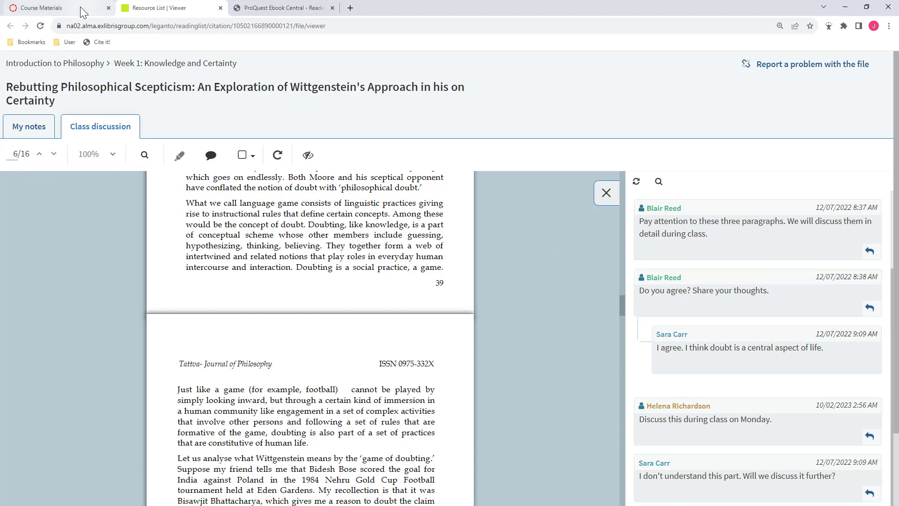
Step: Return to the reading list at Introductory Readings, then leave for the Canvas Dashboard
left_click(41, 7)
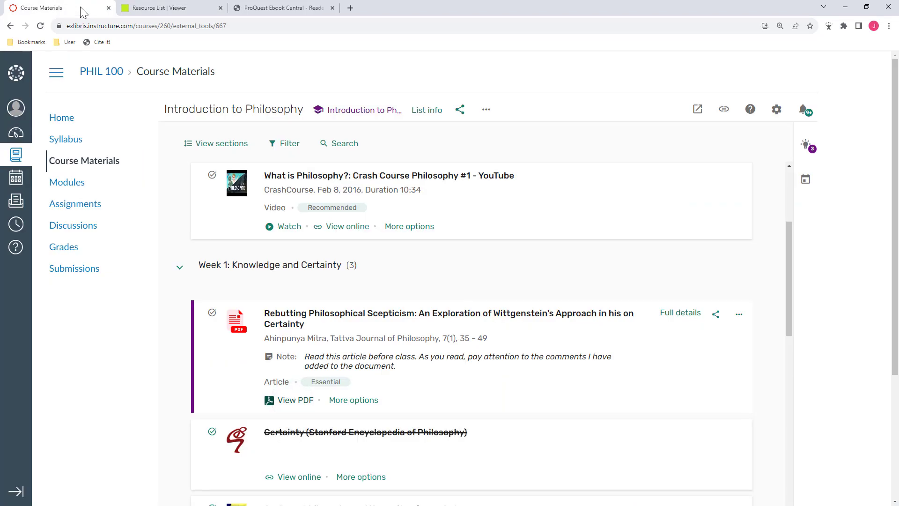
mouse_move(154, 97)
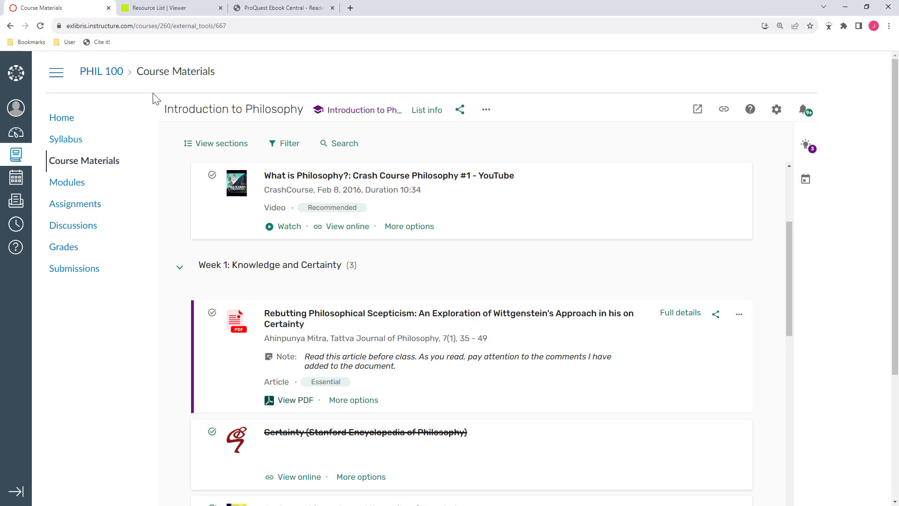
scroll("up", 3)
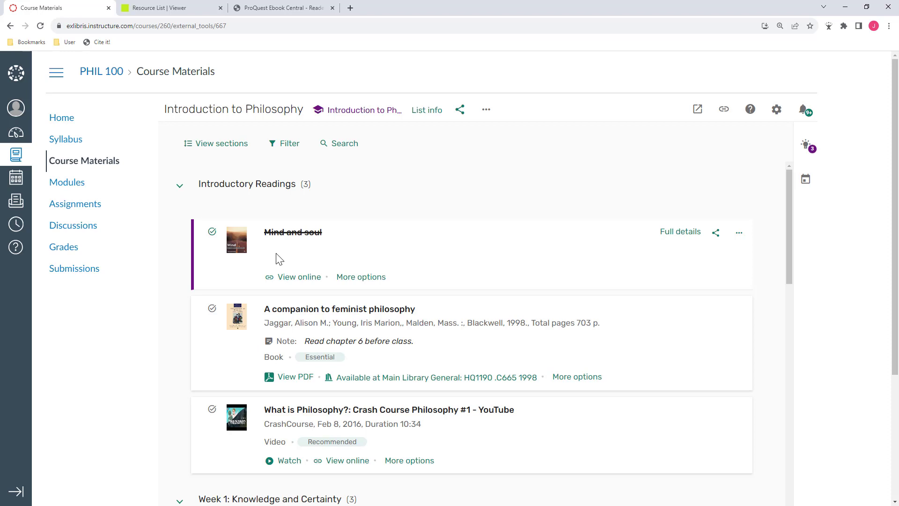
left_click(24, 159)
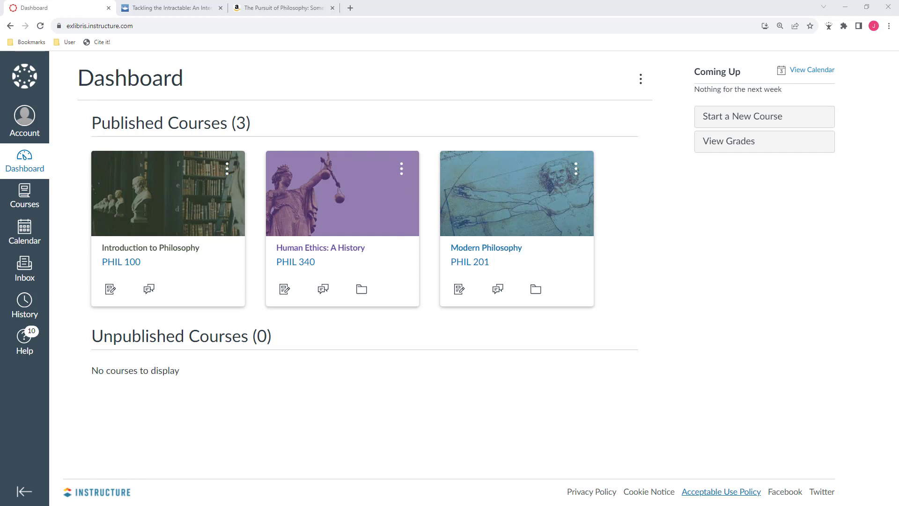
mouse_move(300, 252)
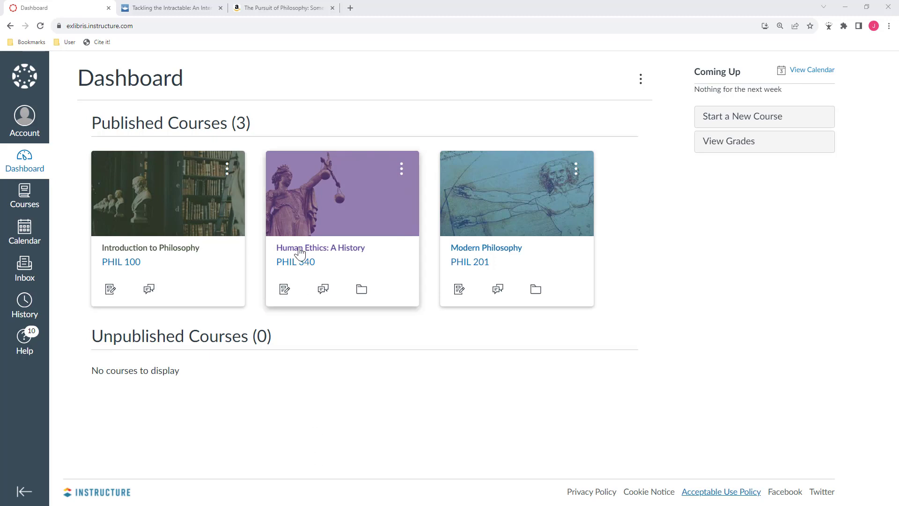
Step: Switch to the Taylor & Francis tab showing McLaren's Tackling the Intractable article
left_click(169, 8)
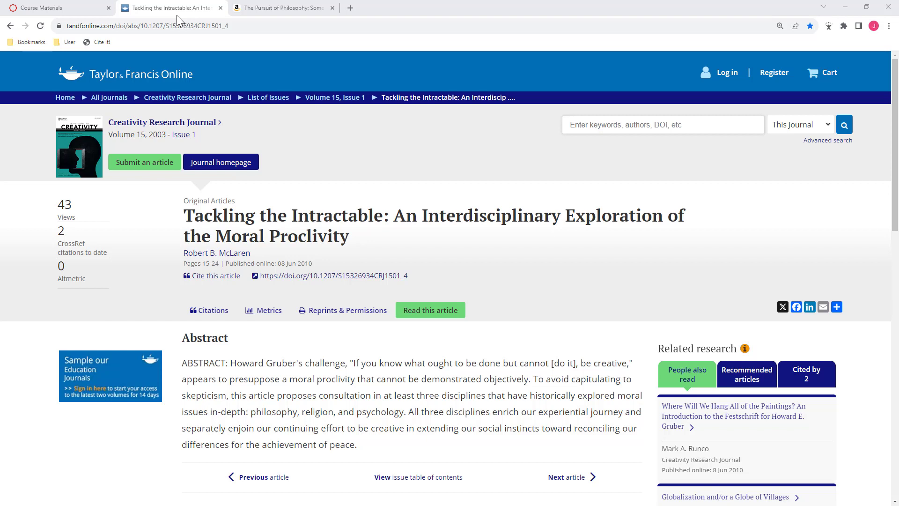
mouse_move(108, 51)
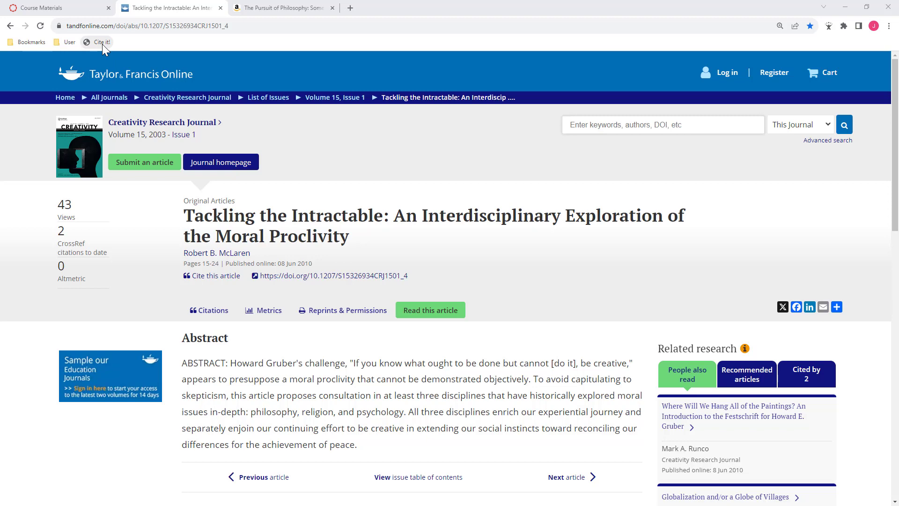
Step: Cite It! McLaren's article into Introduction to Philosophy / Introductory Readings and add it
left_click(101, 42)
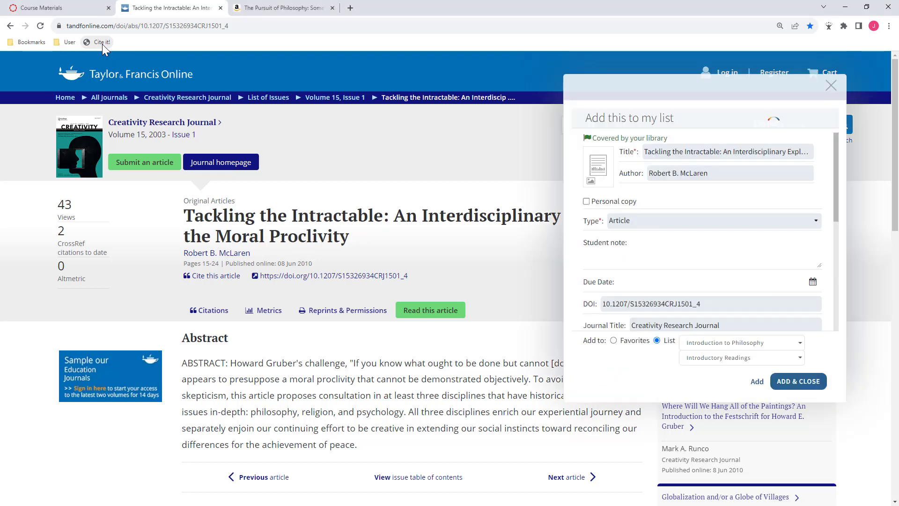
mouse_move(527, 173)
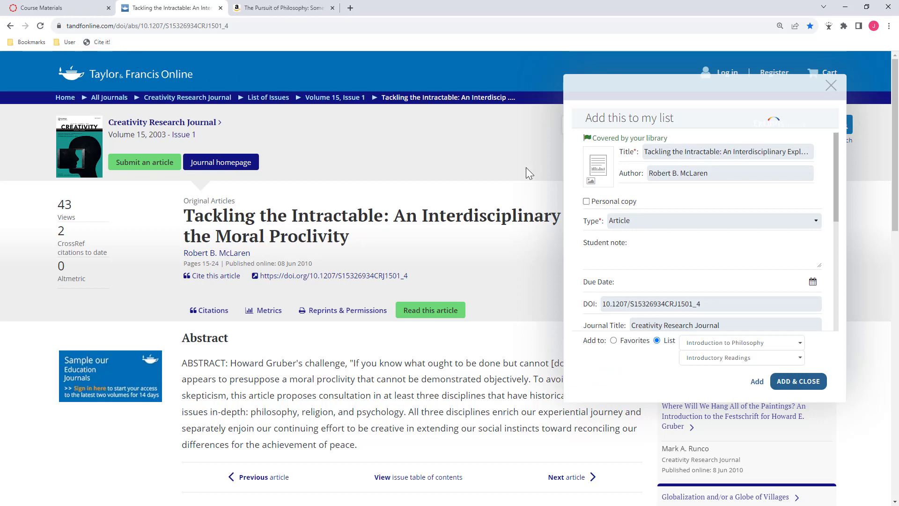
mouse_move(798, 382)
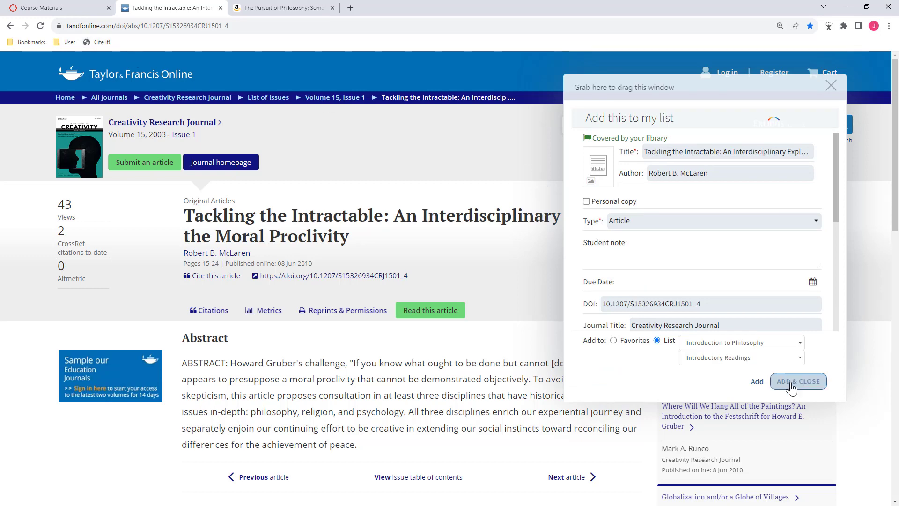
mouse_move(797, 381)
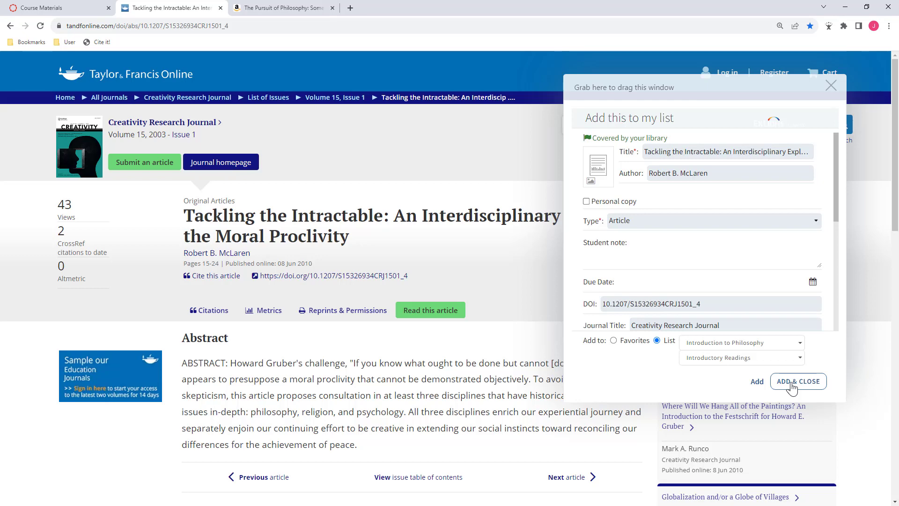
left_click(798, 381)
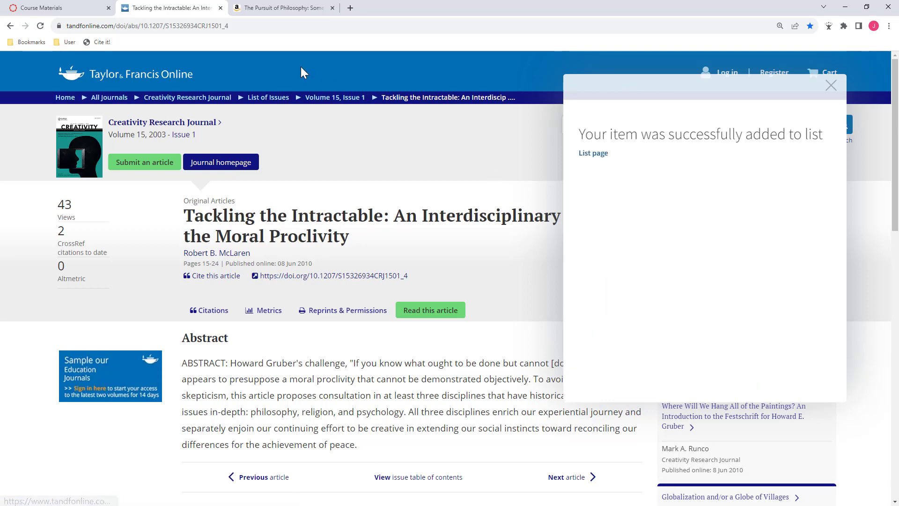
Step: Cite It! The Pursuit of Philosophy from Amazon into Introductory Readings and add it
left_click(280, 8)
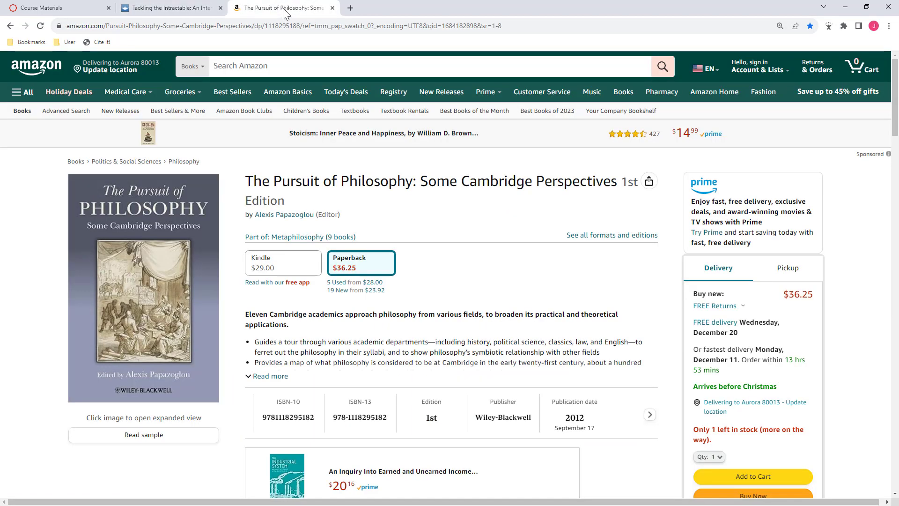
mouse_move(171, 47)
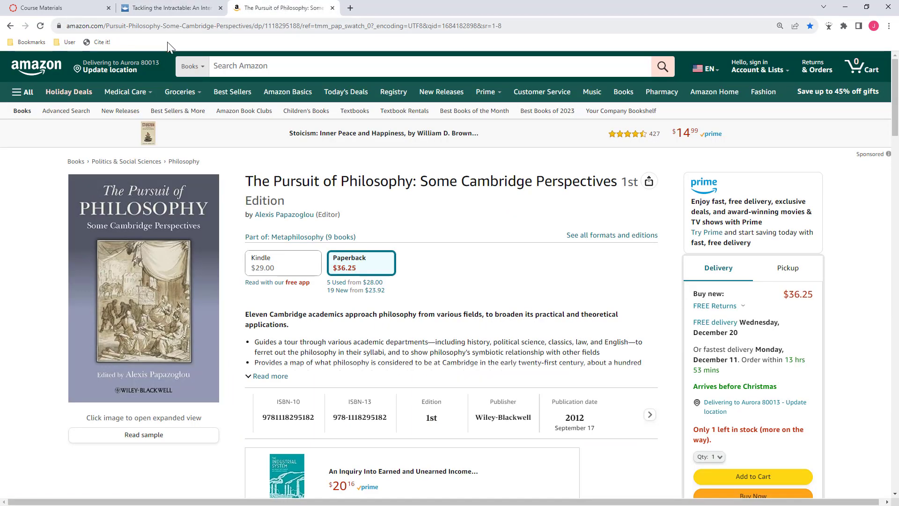
left_click(101, 42)
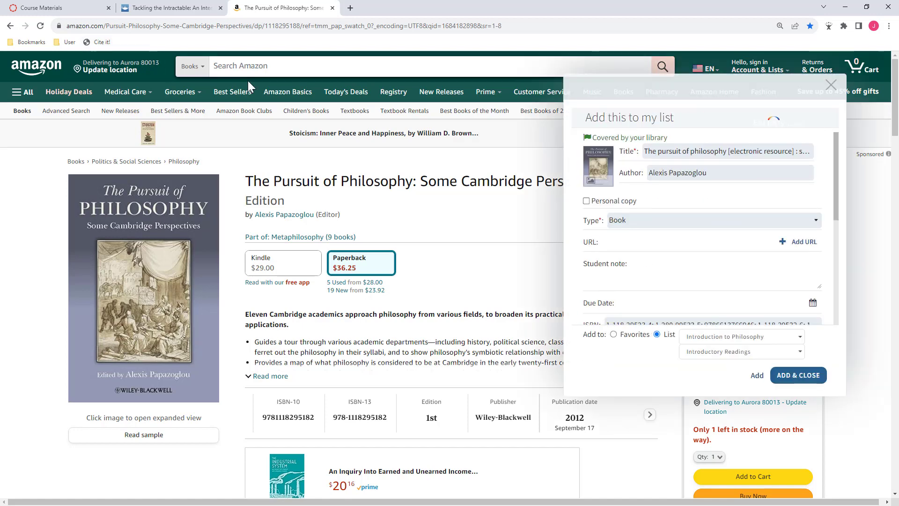
mouse_move(614, 152)
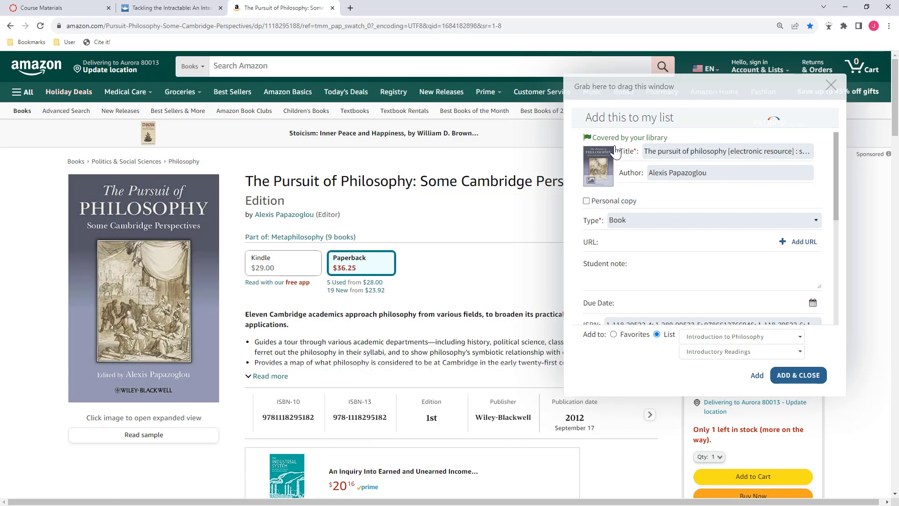
mouse_move(768, 367)
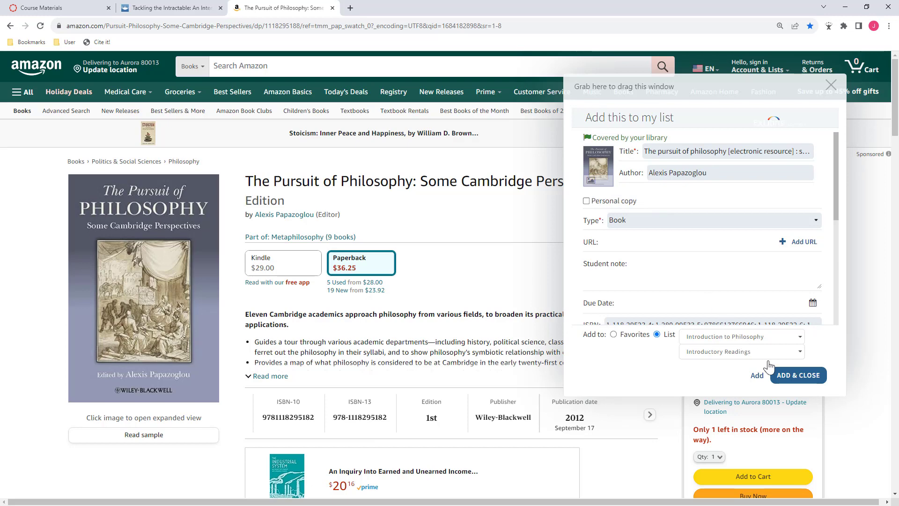
left_click(798, 375)
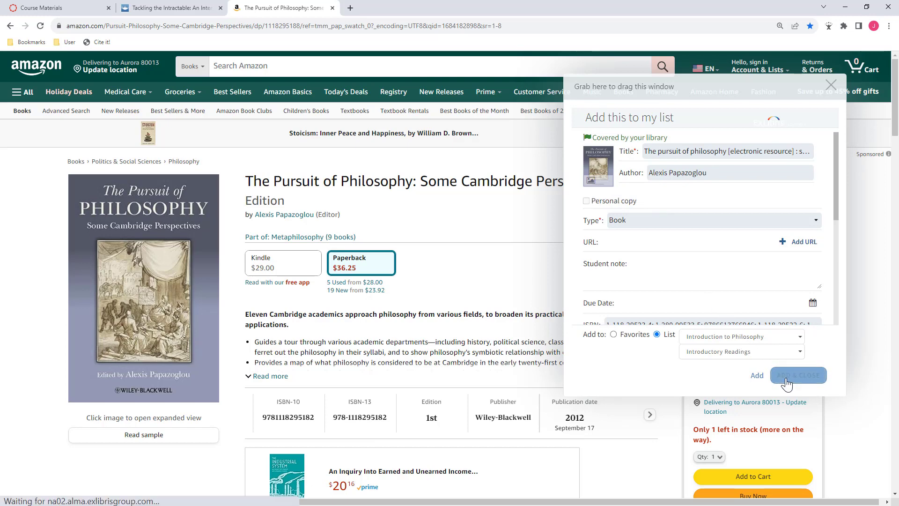
left_click(798, 375)
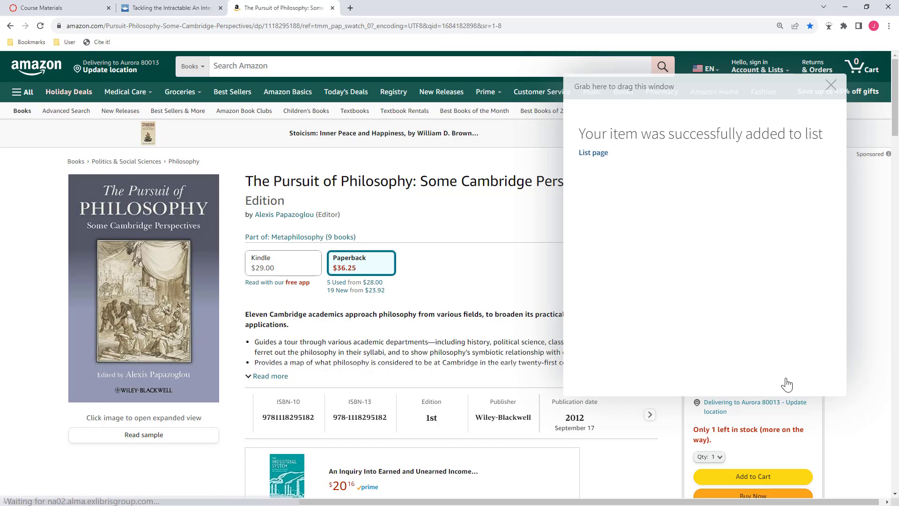
Step: Reopen the course reading list and scroll to the newly added article and book
left_click(57, 8)
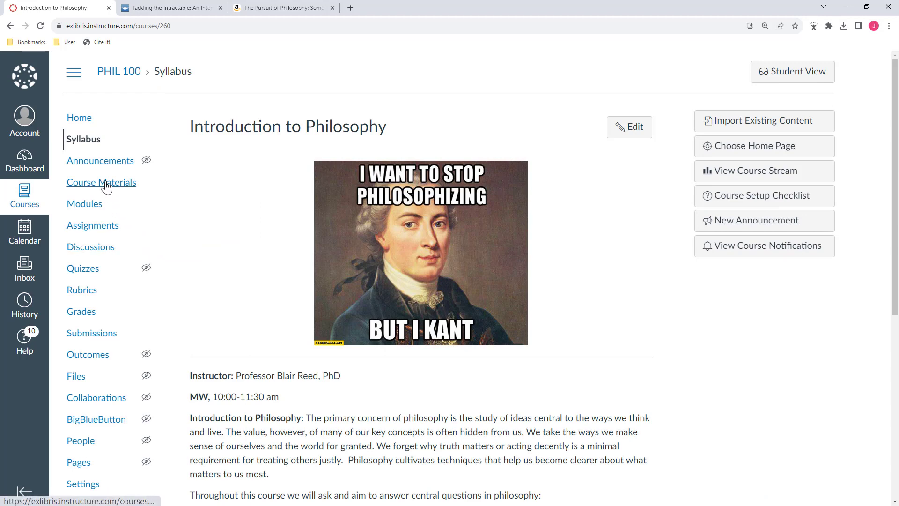
left_click(101, 181)
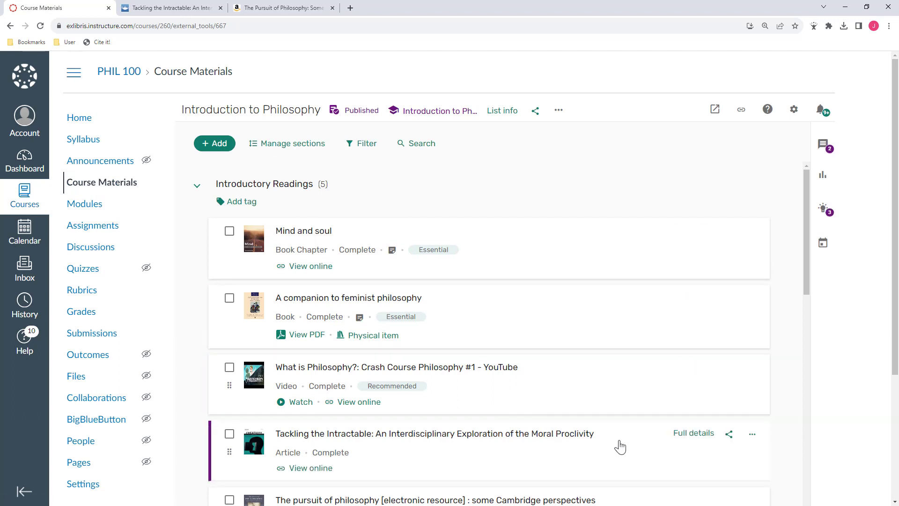
scroll("down", 3)
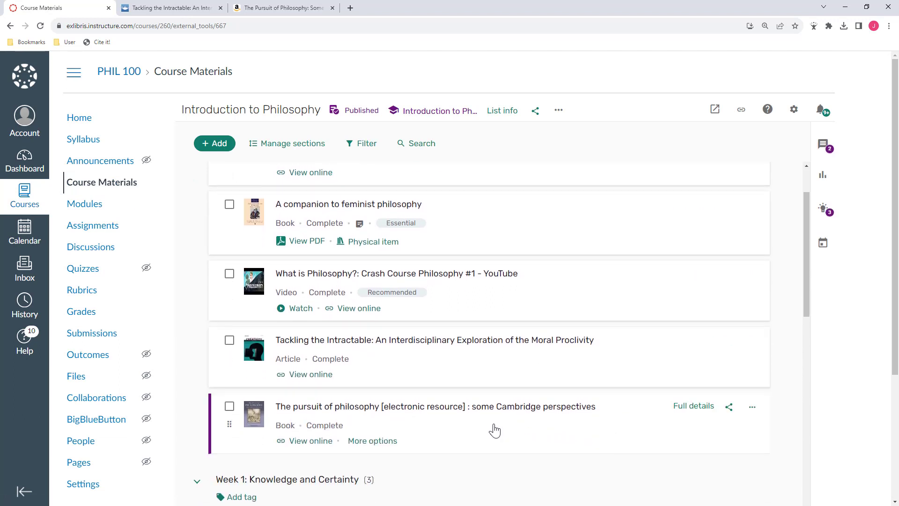
mouse_move(467, 425)
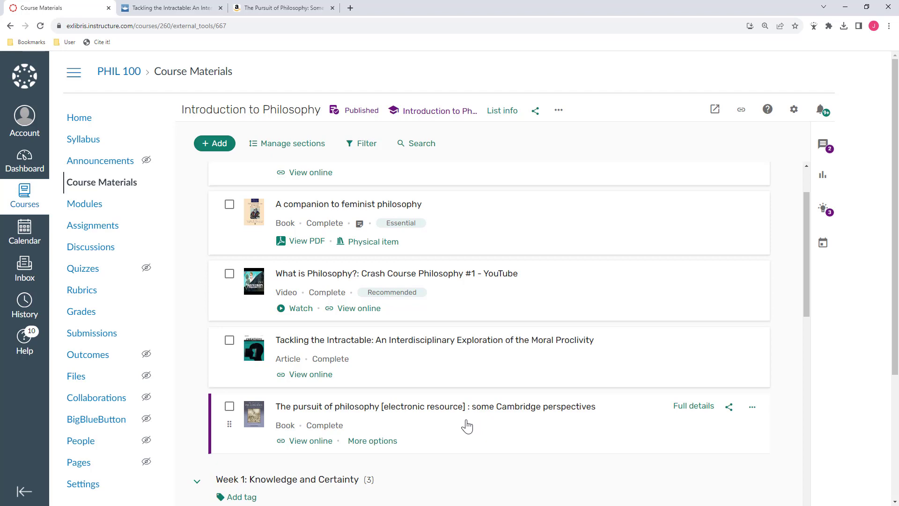
Step: View The Pursuit of Philosophy online in Ebook Central, then return to the list
left_click(311, 440)
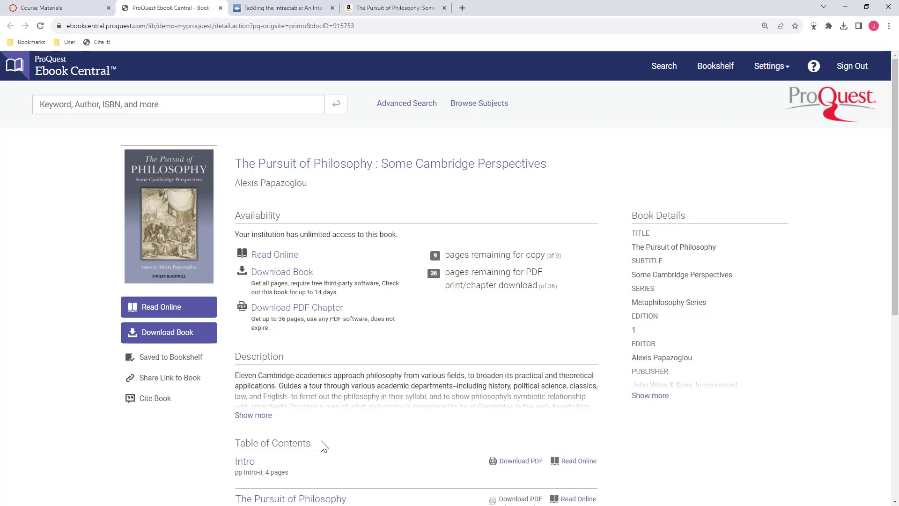
left_click(54, 7)
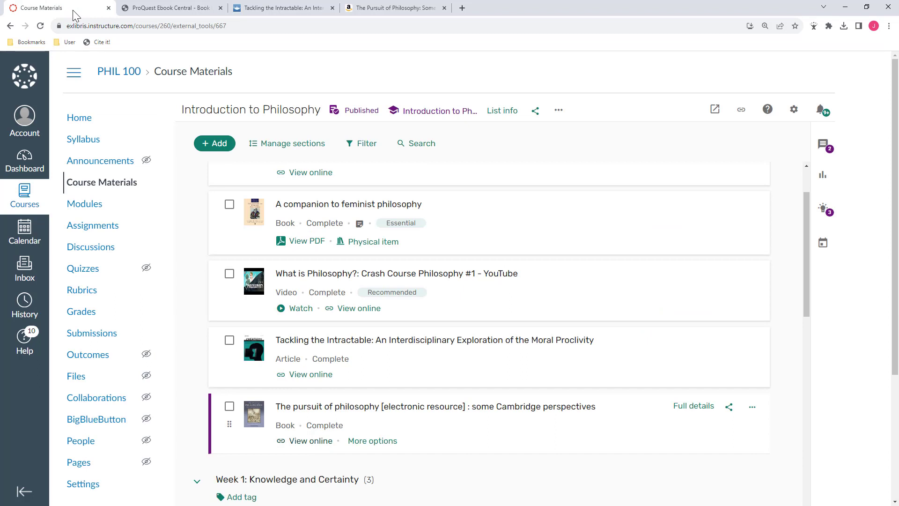
Step: Search the library for Neville's 'Religions, Philosophies, and Philosophy of Religion' and add it to Introductory Readings
left_click(214, 142)
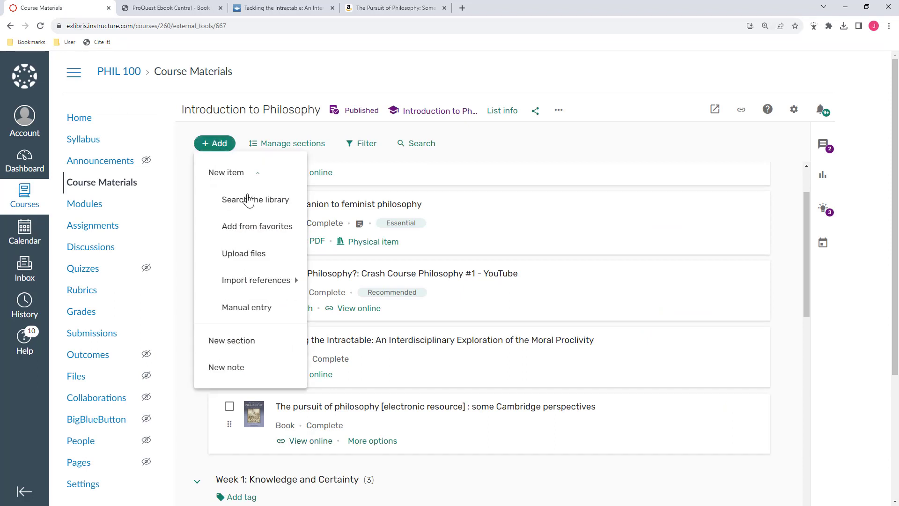
mouse_move(255, 199)
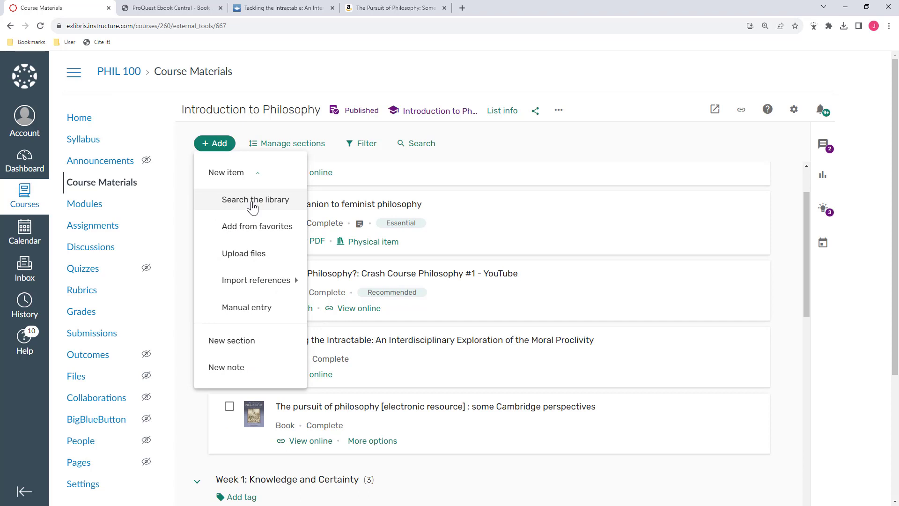
left_click(255, 198)
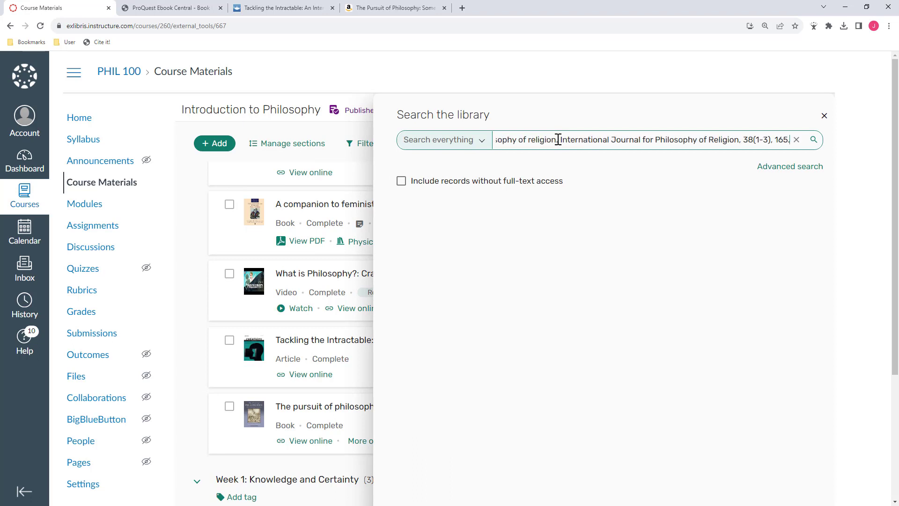
left_click(814, 139)
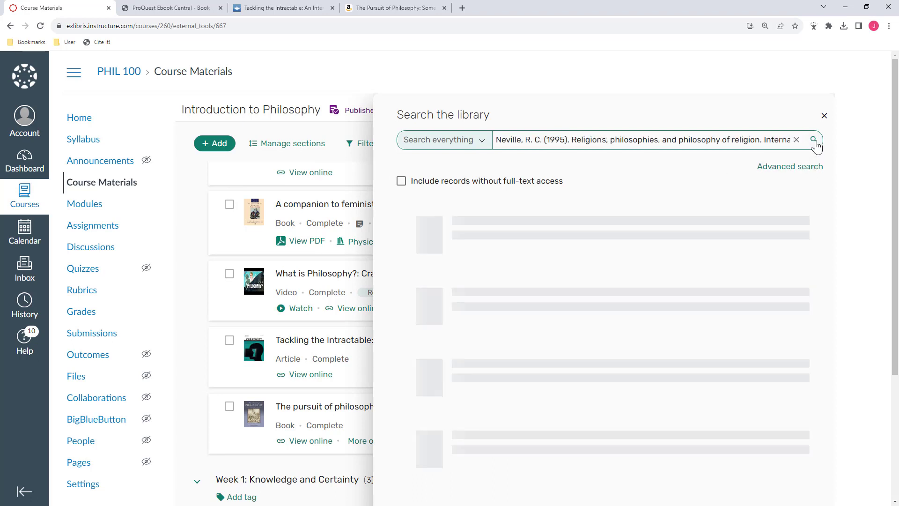
left_click(813, 140)
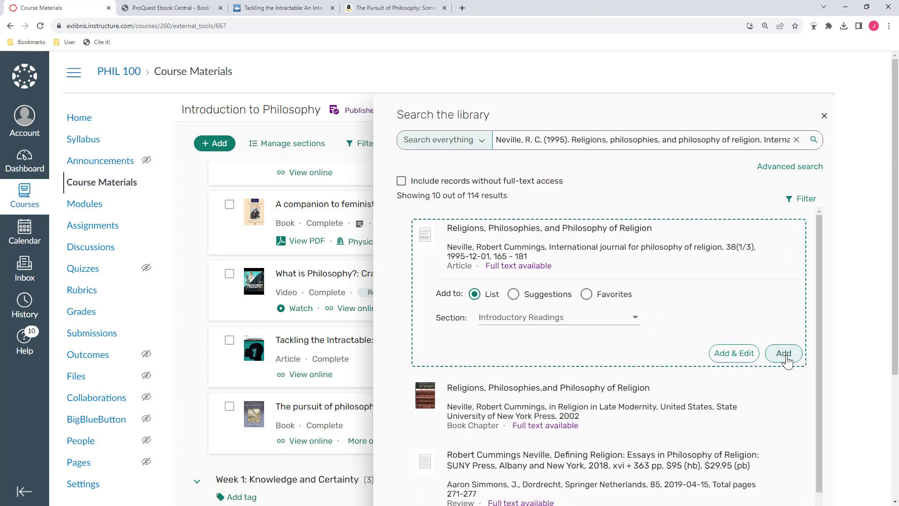
left_click(783, 353)
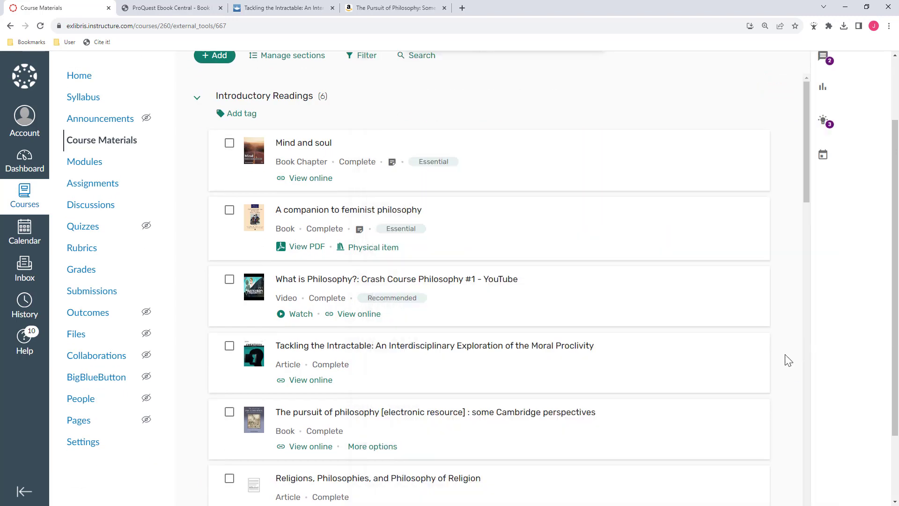
Step: Upload the 'Something new under the Sun' PDF under the Fair Use Policy option into Introductory Readings
left_click(214, 142)
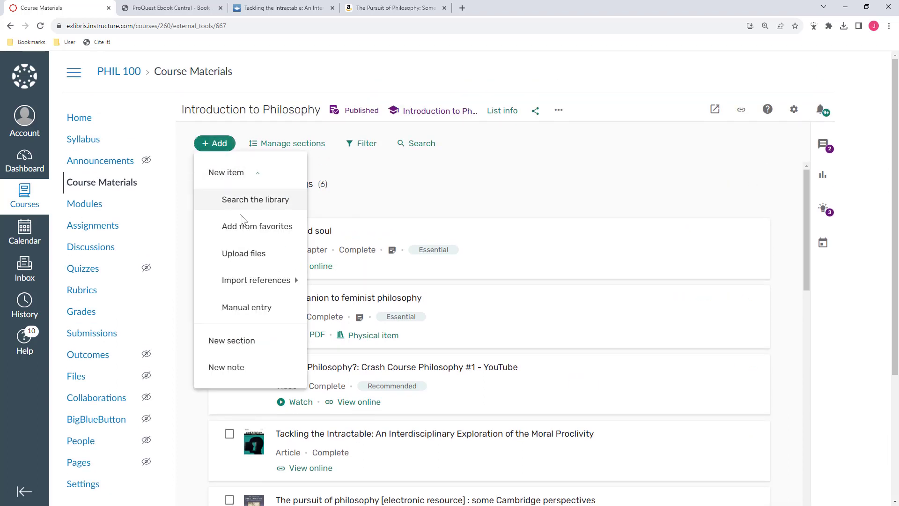
left_click(243, 253)
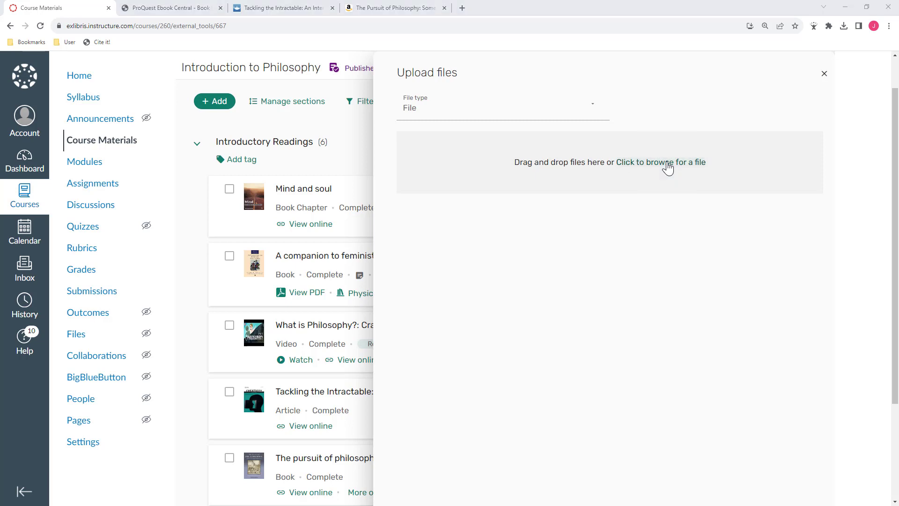
mouse_move(668, 170)
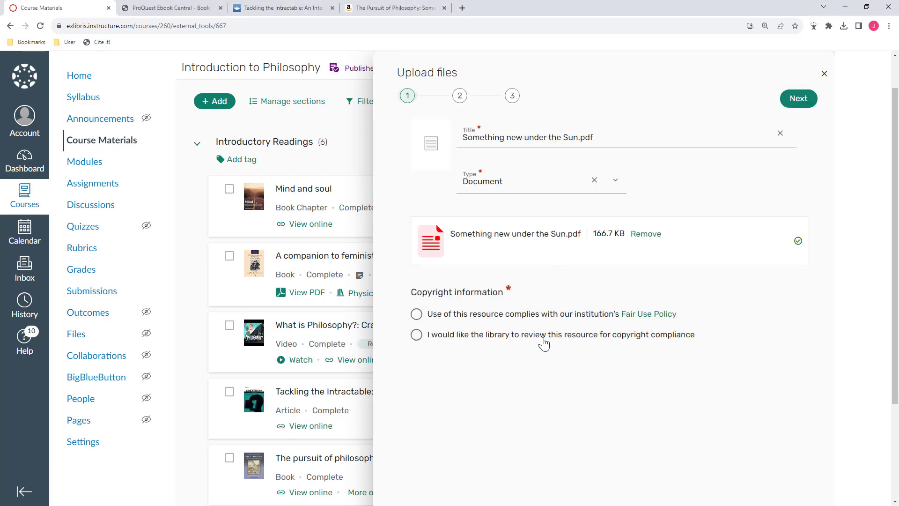
left_click(415, 314)
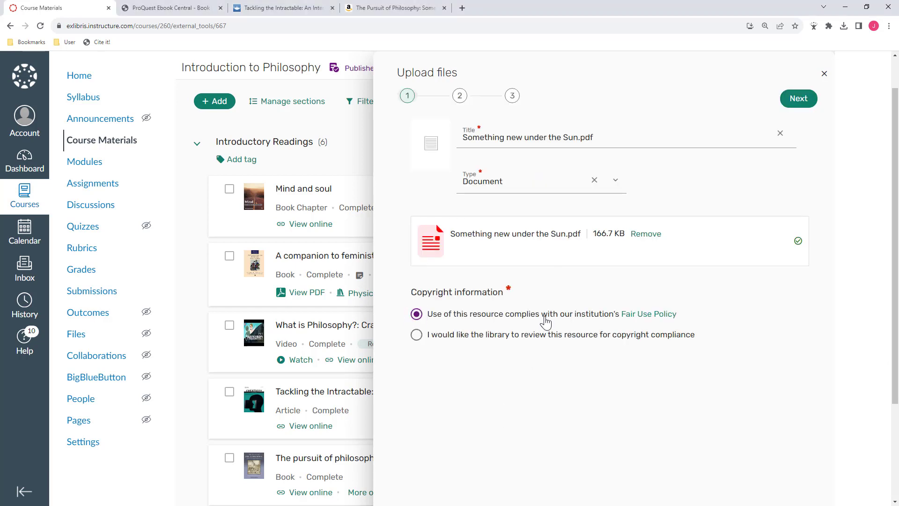
left_click(797, 99)
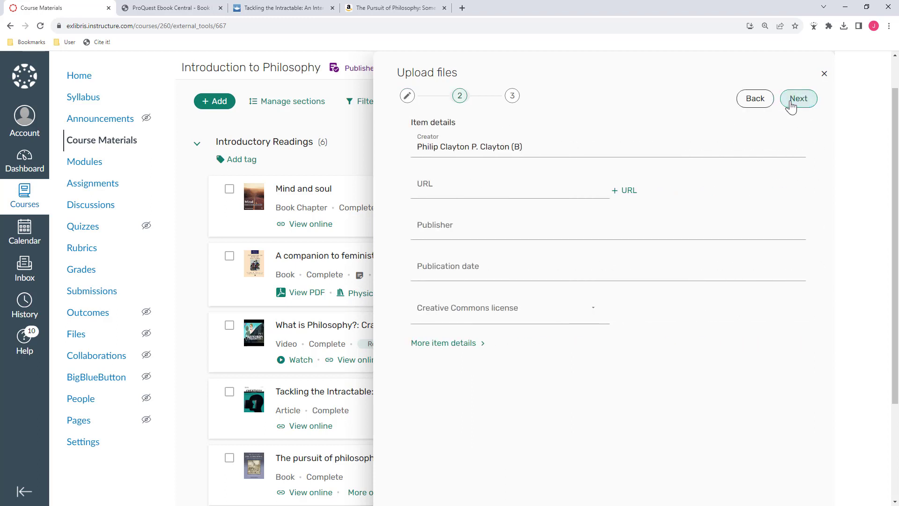
left_click(798, 98)
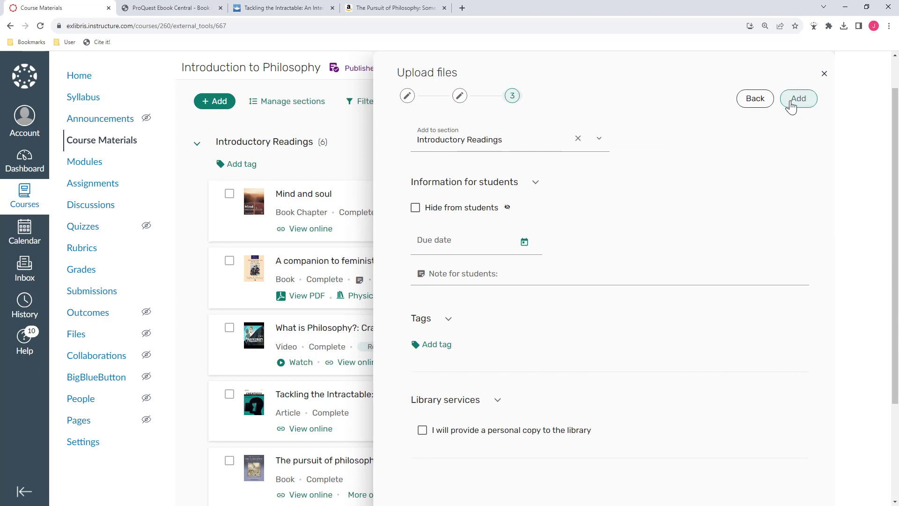
left_click(798, 98)
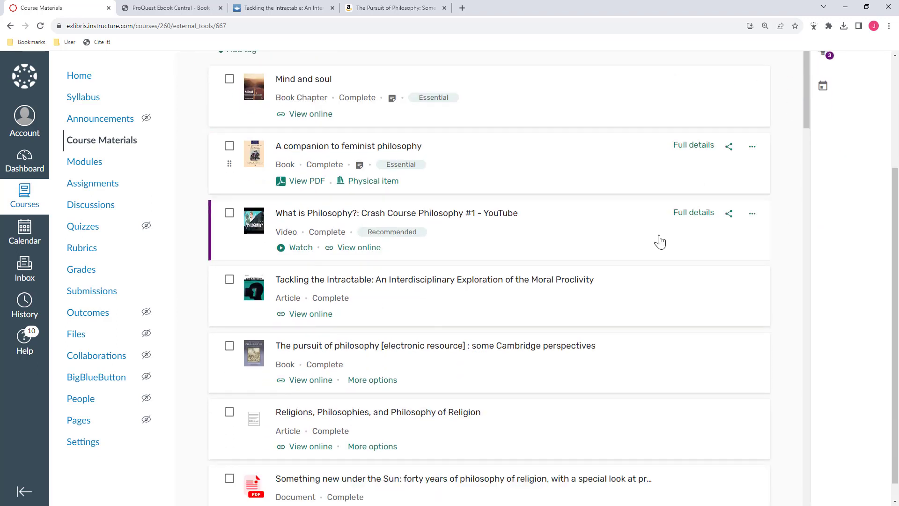
Step: Drag the 'Something new under the Sun' PDF down into Week 1: Knowledge and Certainty
scroll("down", 3)
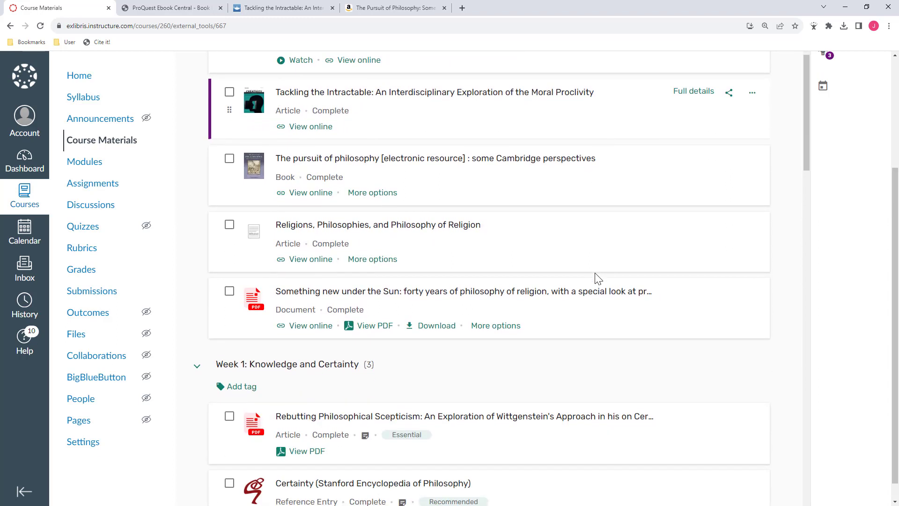
scroll("down", 3)
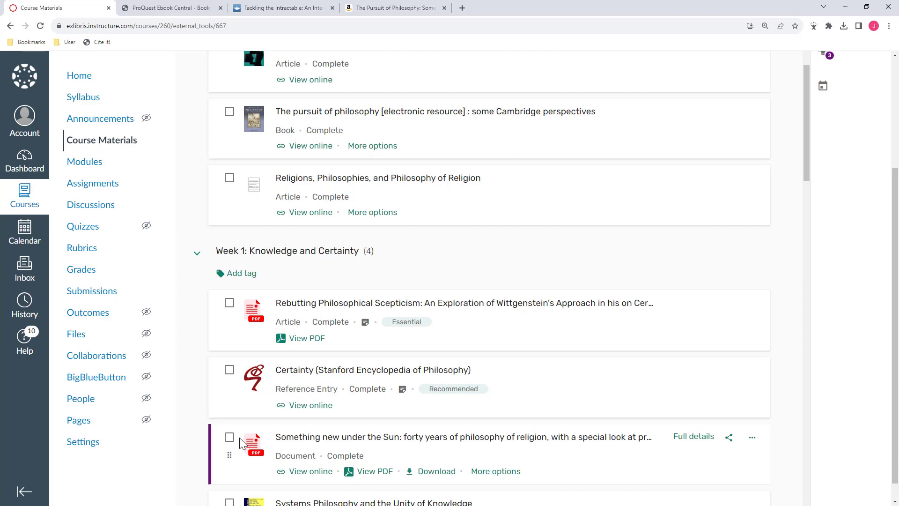
mouse_move(268, 441)
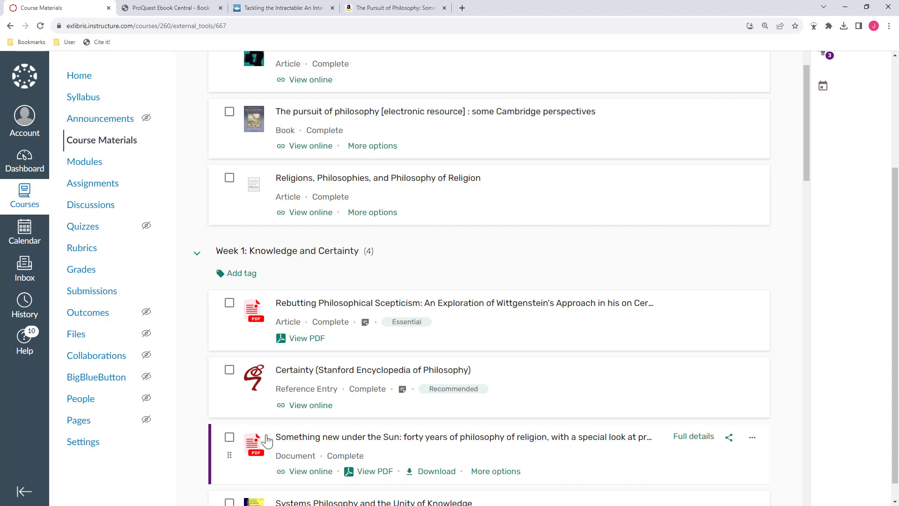
mouse_move(746, 267)
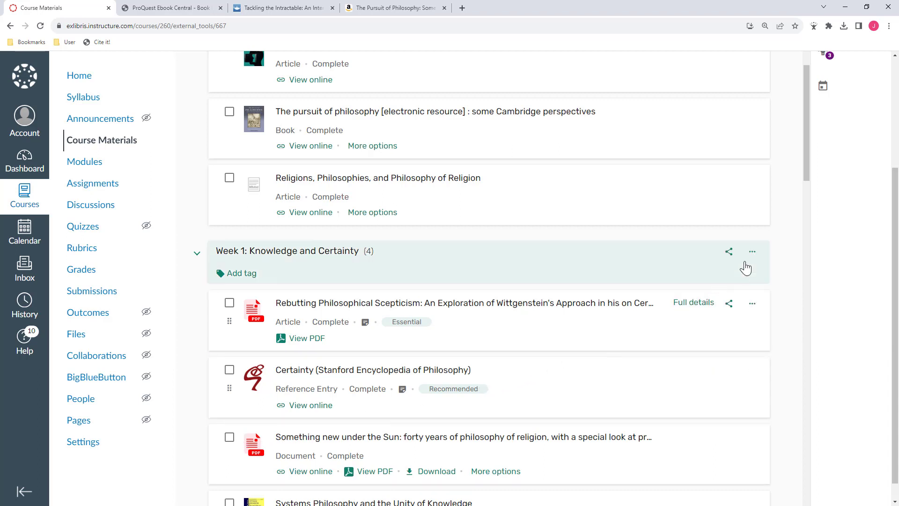
left_click(752, 250)
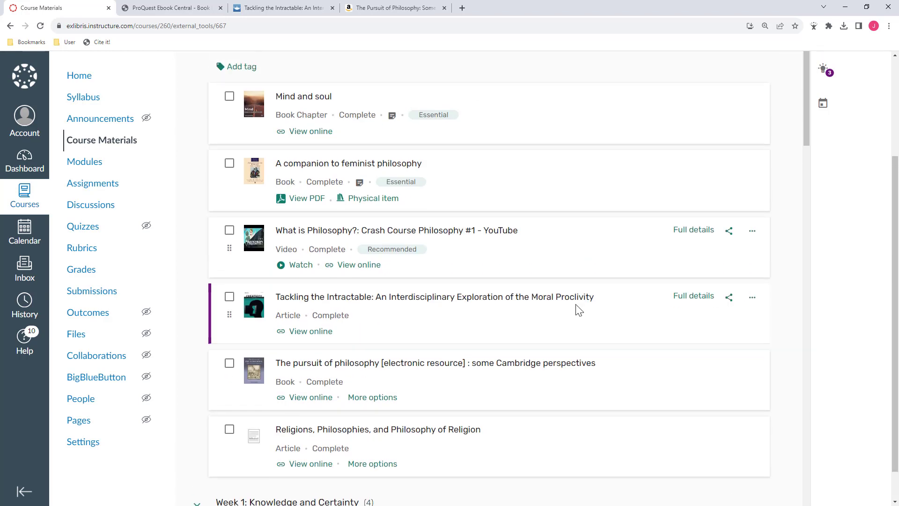
scroll("up", 3)
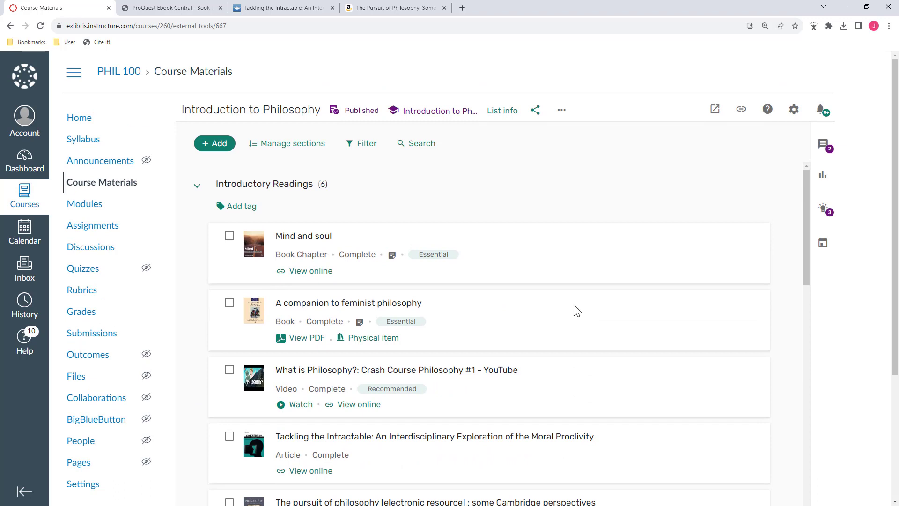
mouse_move(574, 311)
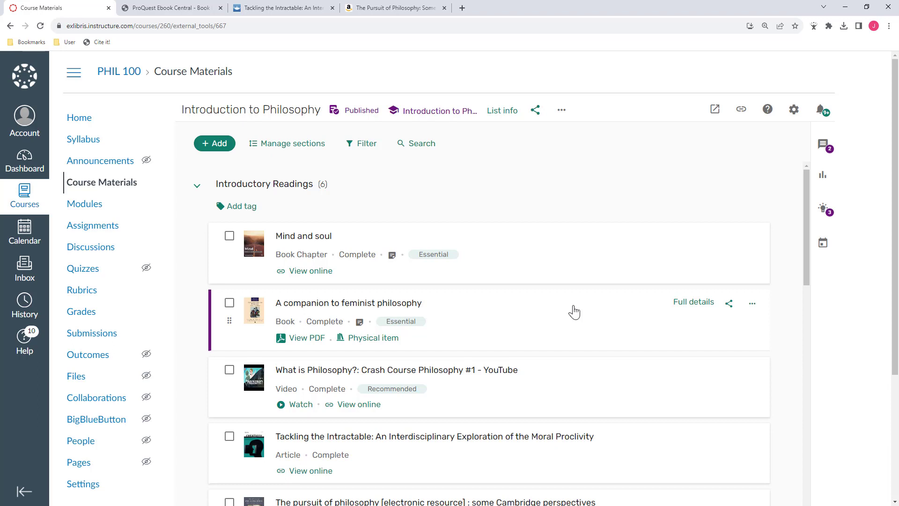
mouse_move(534, 110)
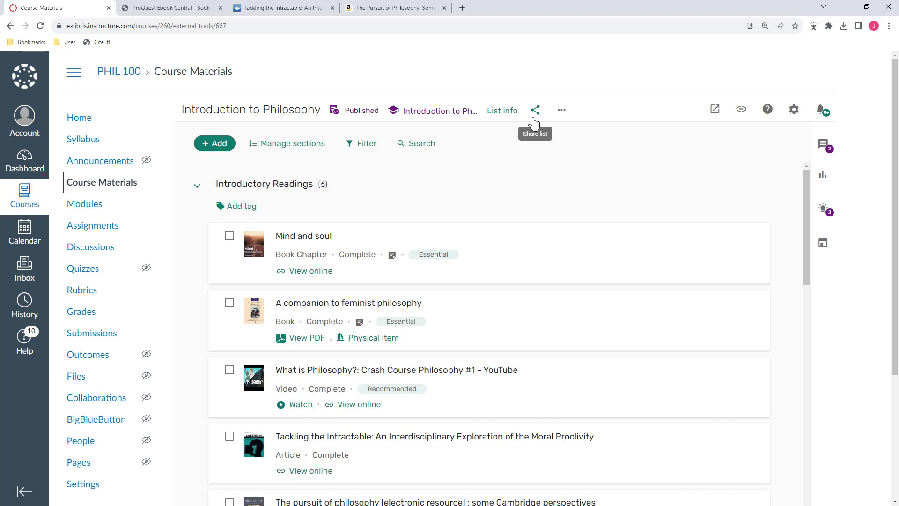
mouse_move(560, 109)
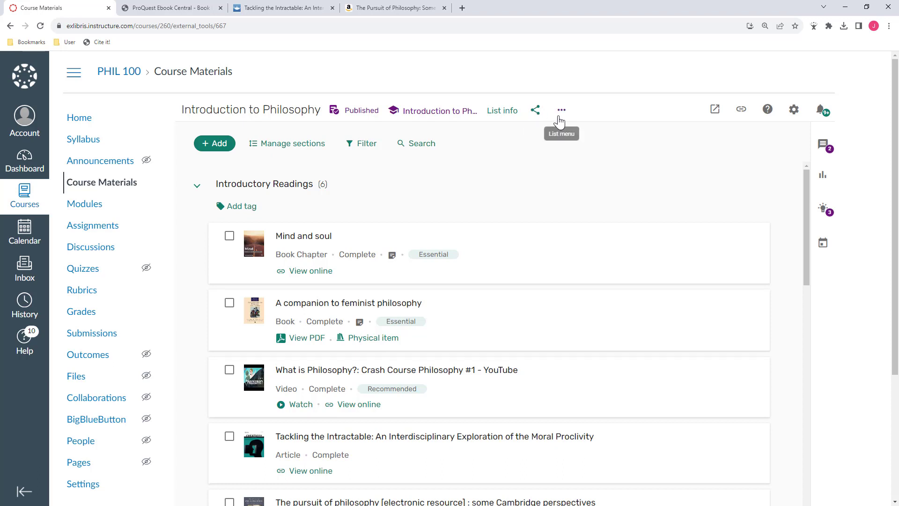
left_click(561, 109)
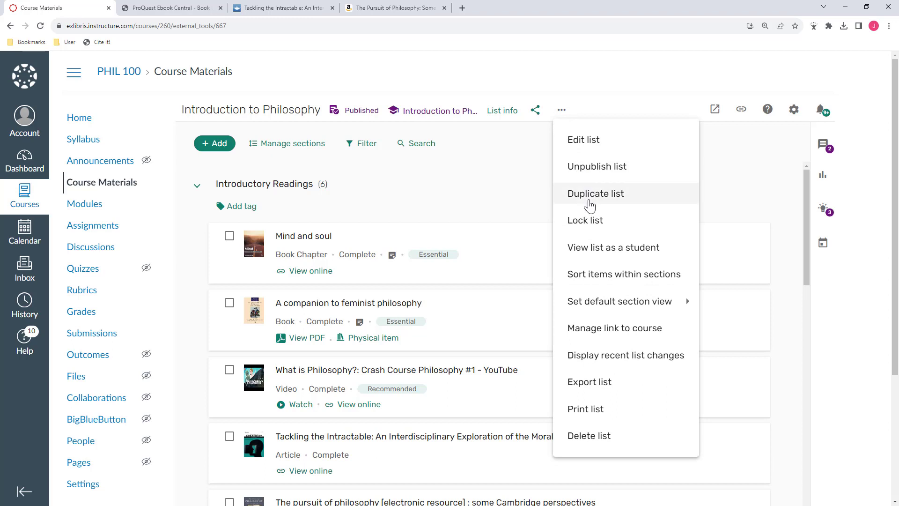
mouse_move(589, 382)
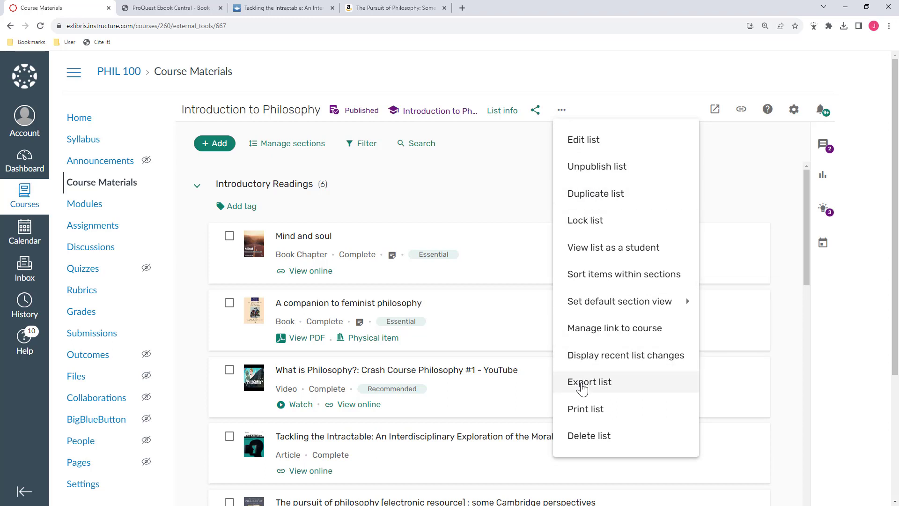
mouse_move(568, 113)
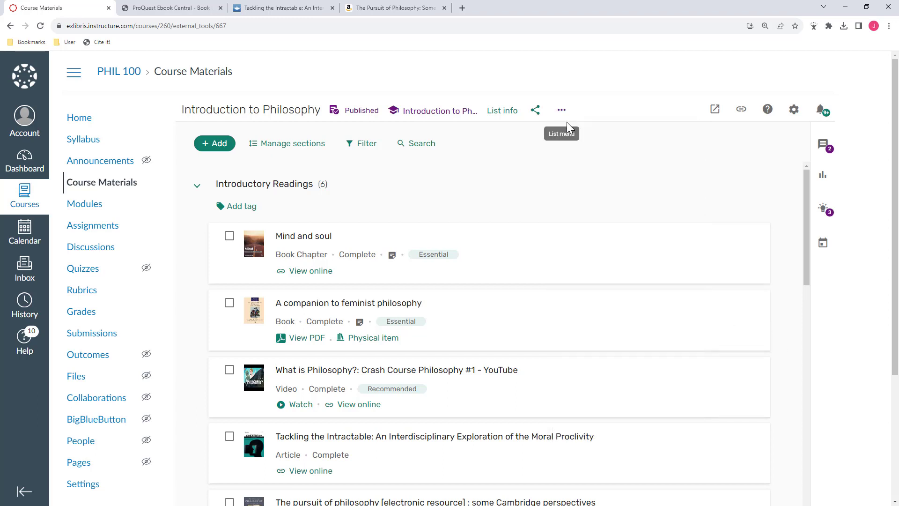
mouse_move(704, 178)
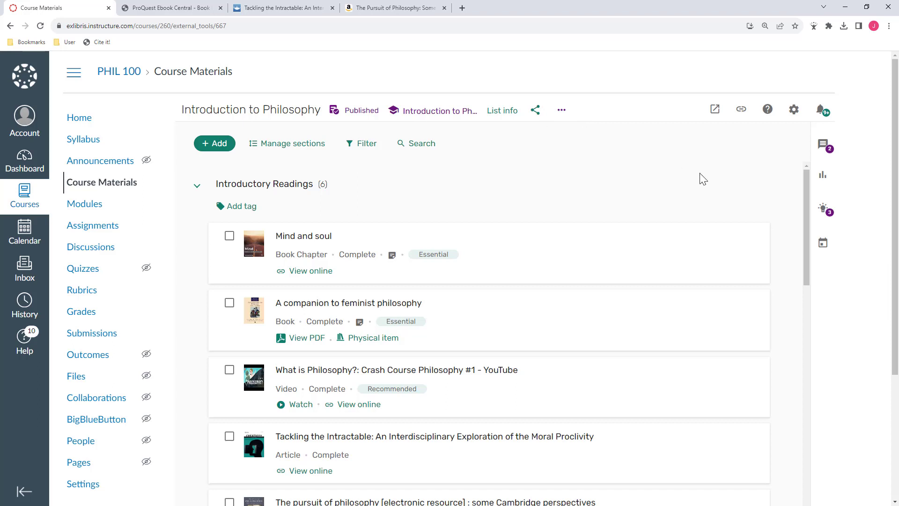
mouse_move(822, 178)
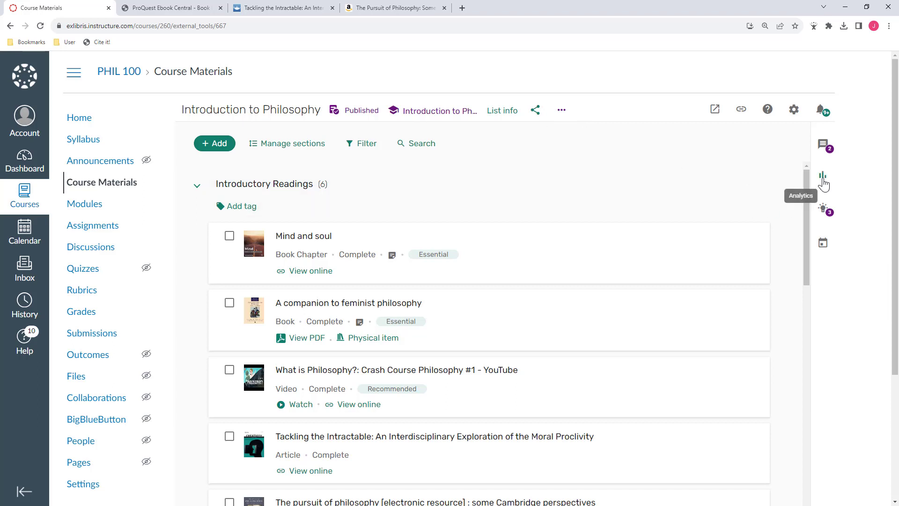
left_click(822, 177)
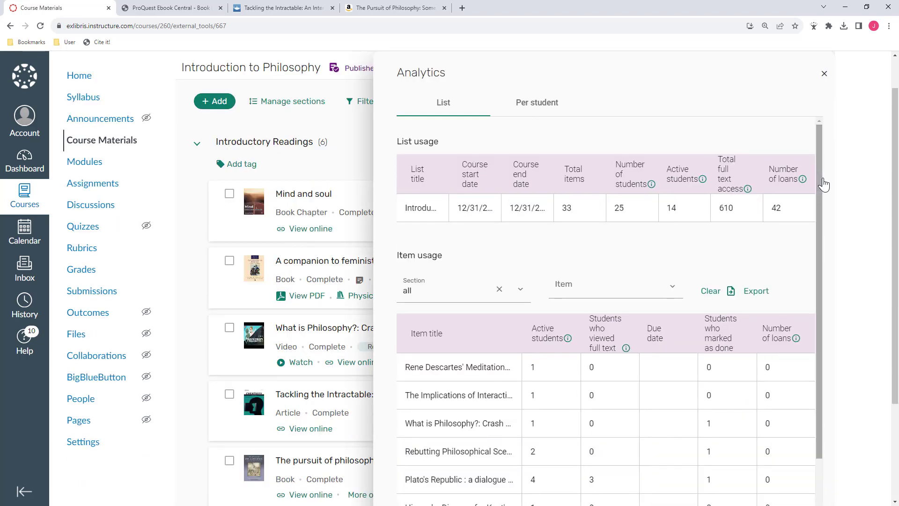
mouse_move(782, 288)
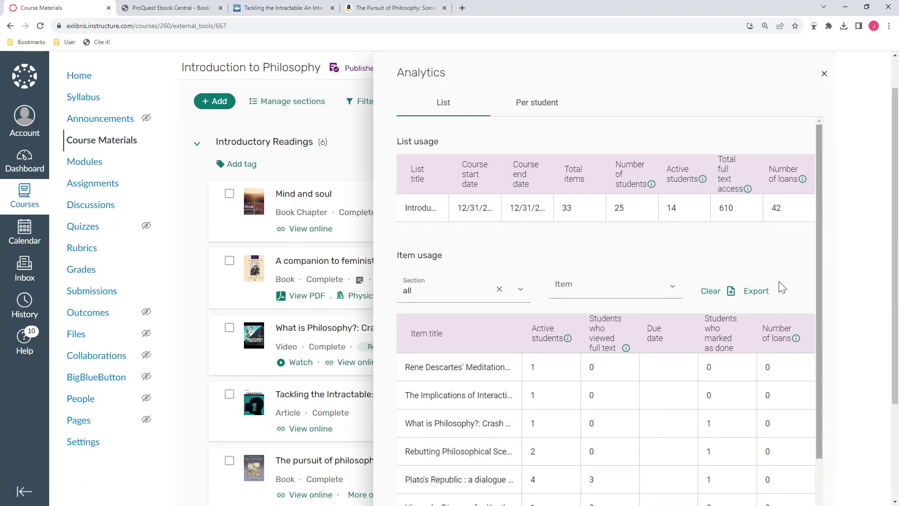
scroll("down", 3)
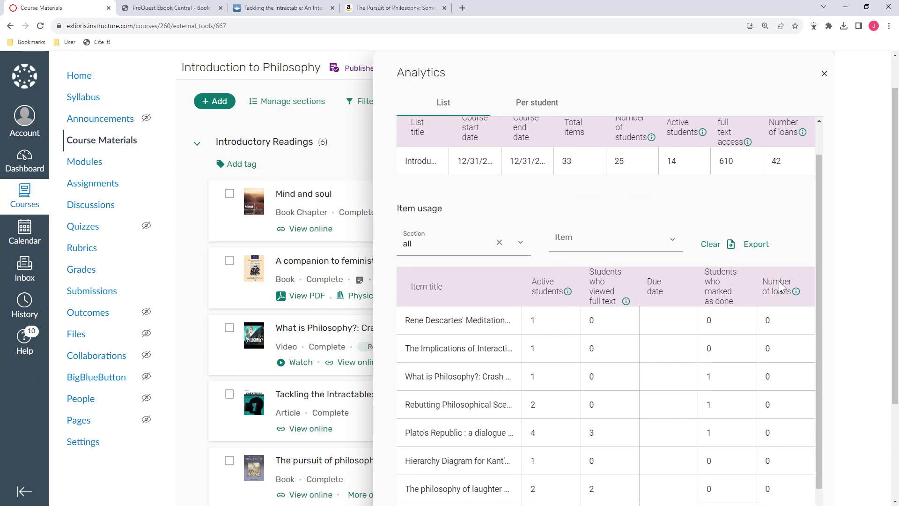
mouse_move(778, 288)
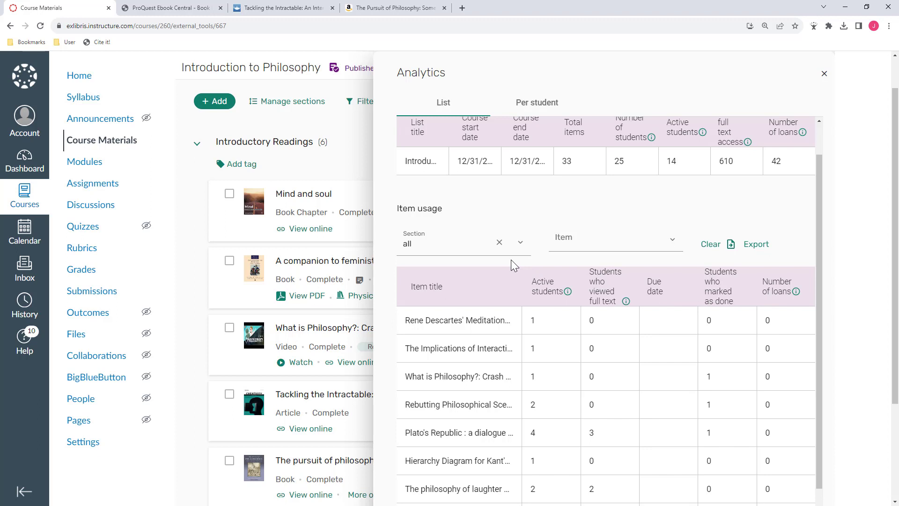
mouse_move(604, 266)
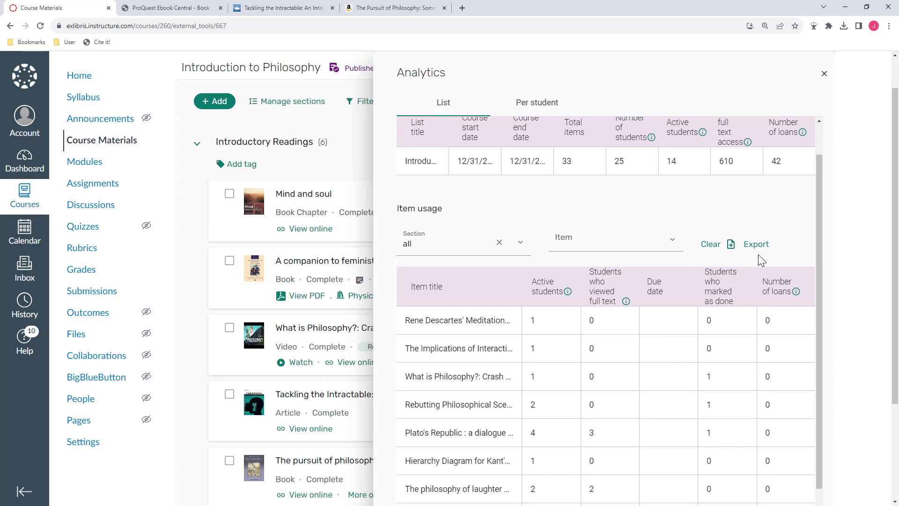
left_click(824, 73)
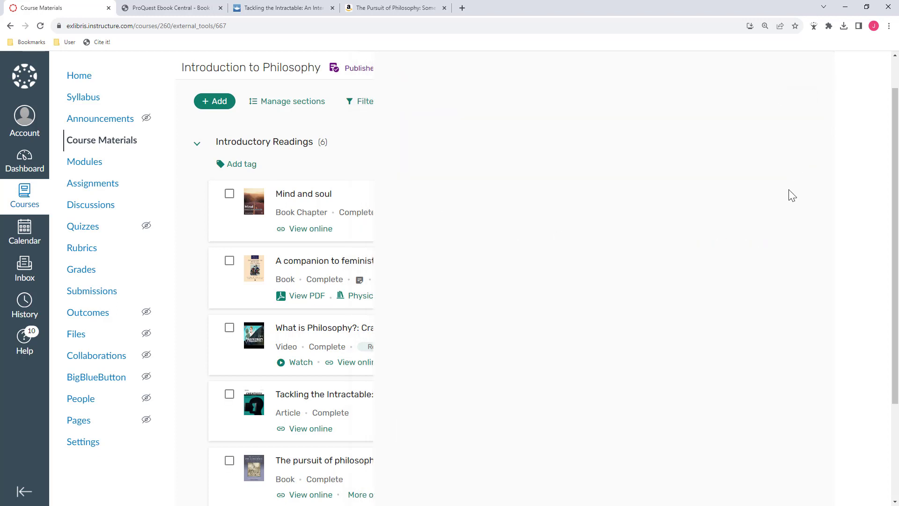